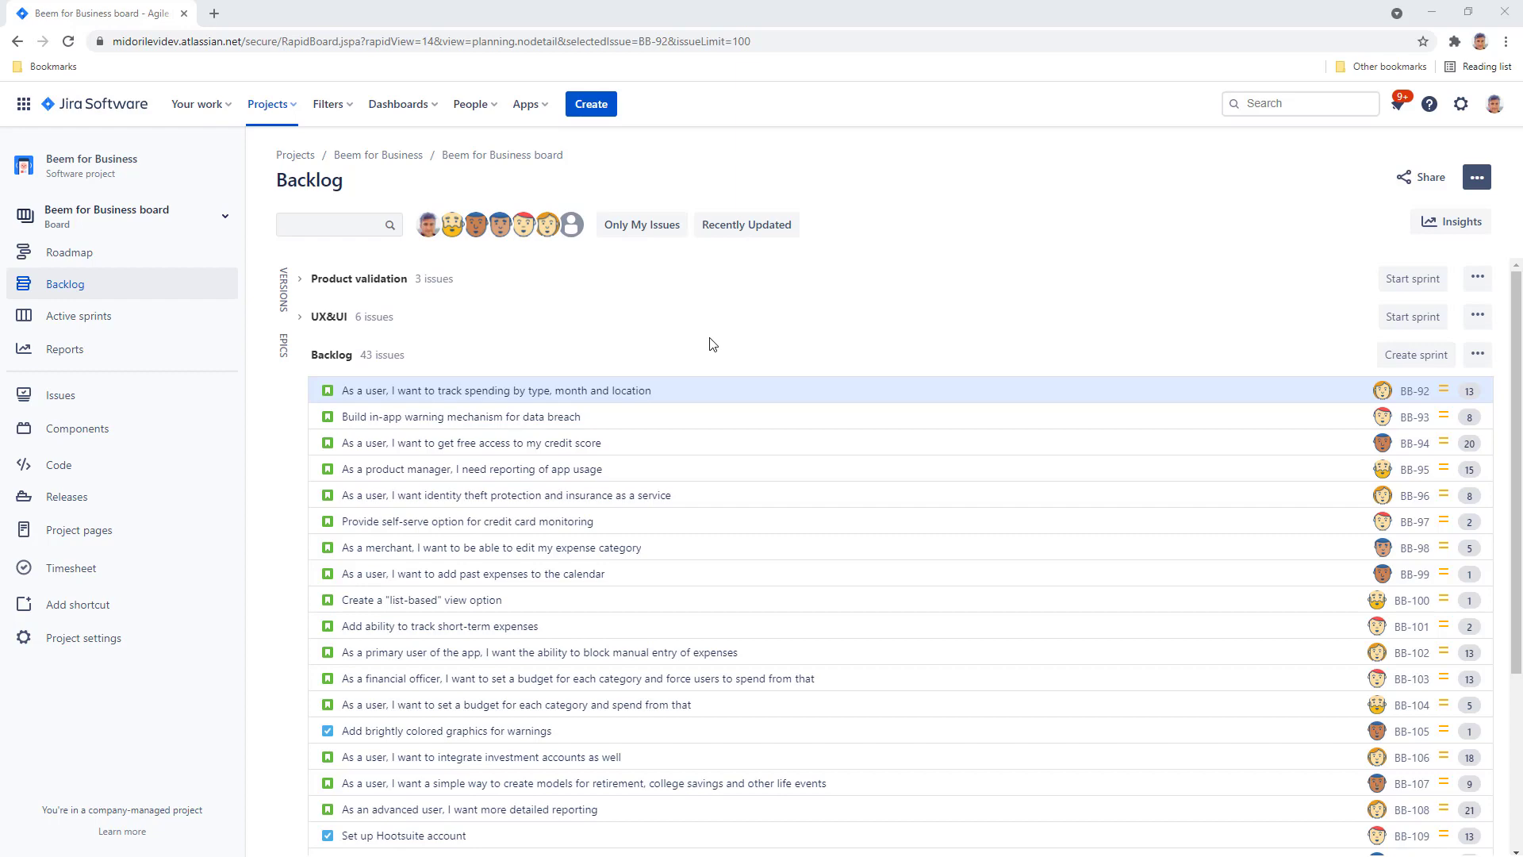
mouse_move(413, 326)
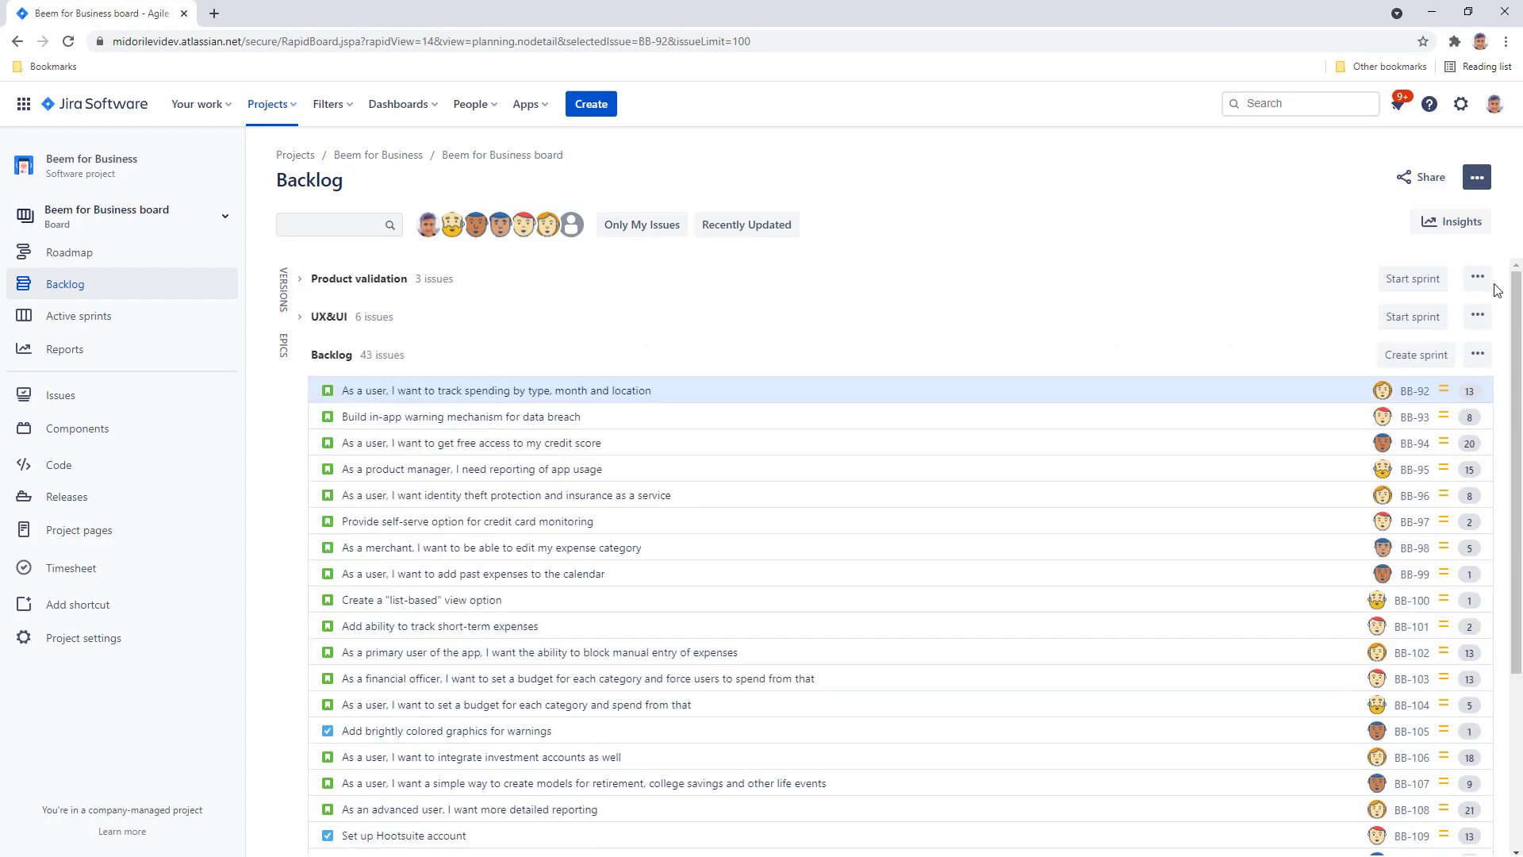
Step: Export the Beem for Business backlog via the board ••• menu and open the downloaded Backlog.xlsx
left_click(1477, 279)
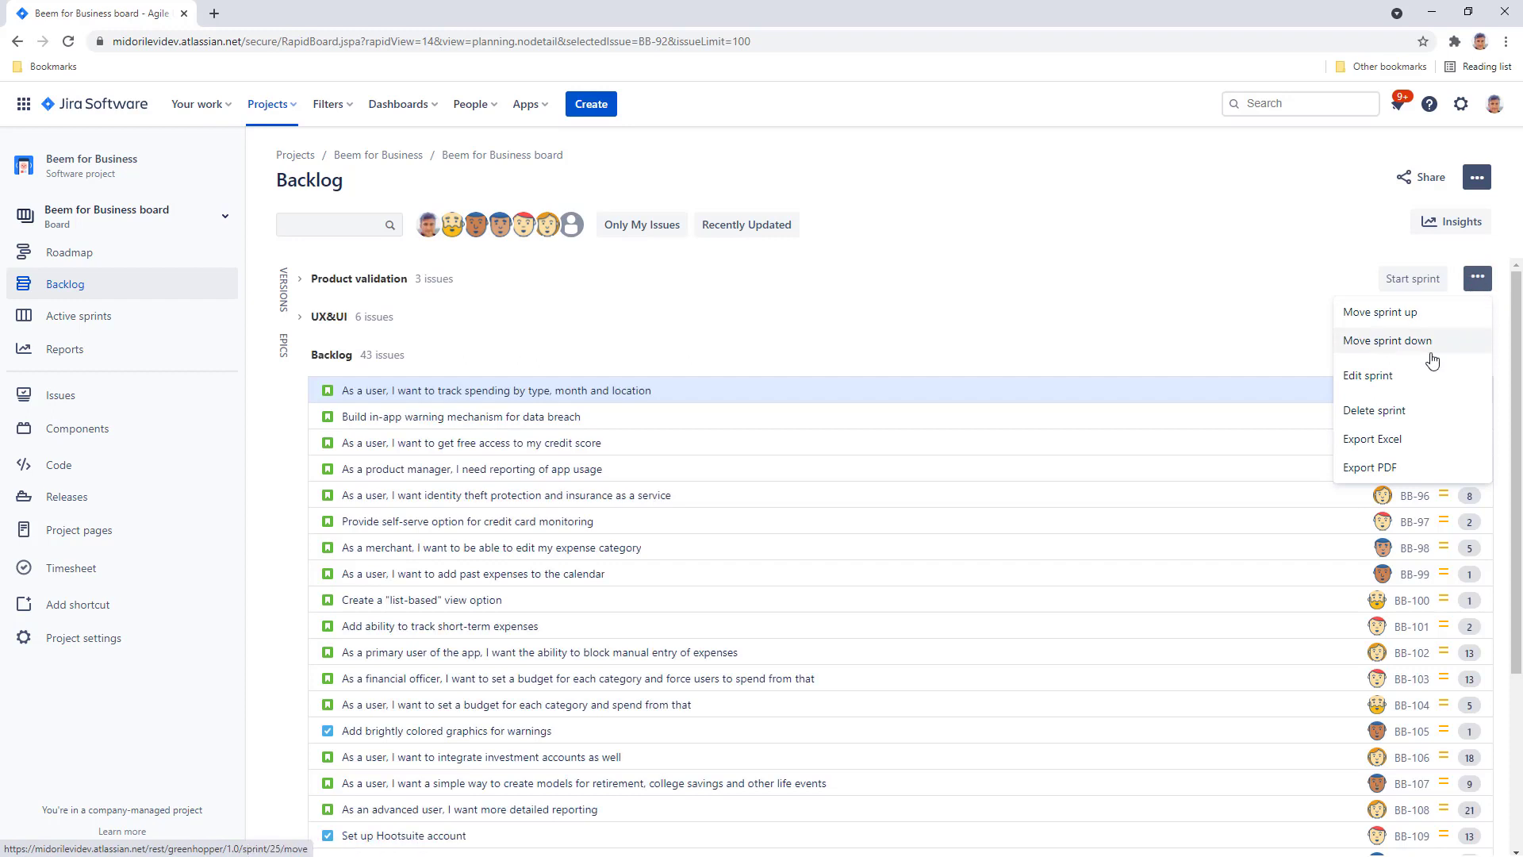
mouse_move(1370, 438)
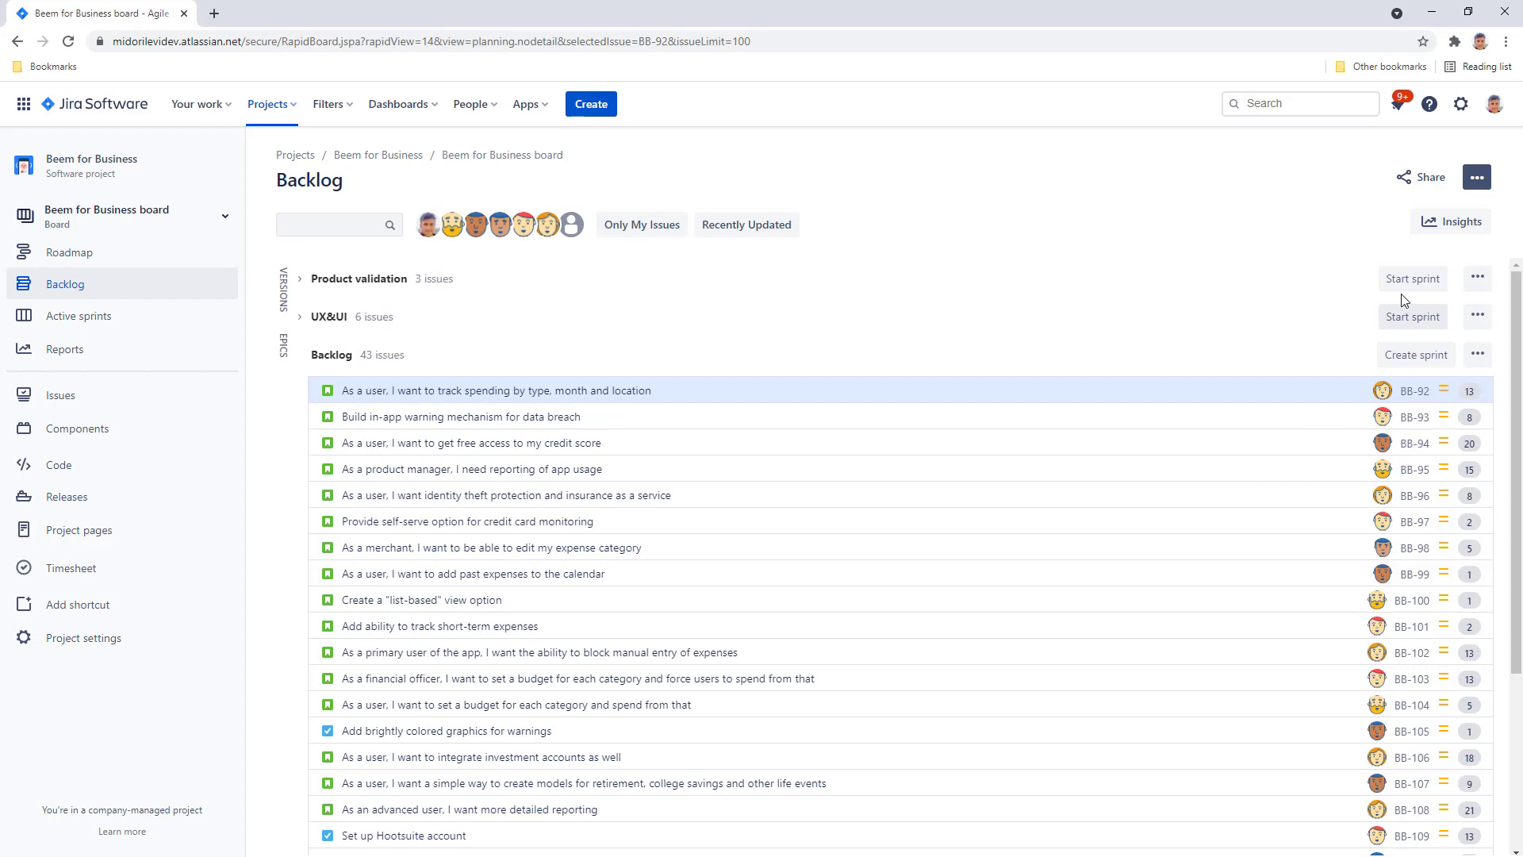
left_click(1476, 176)
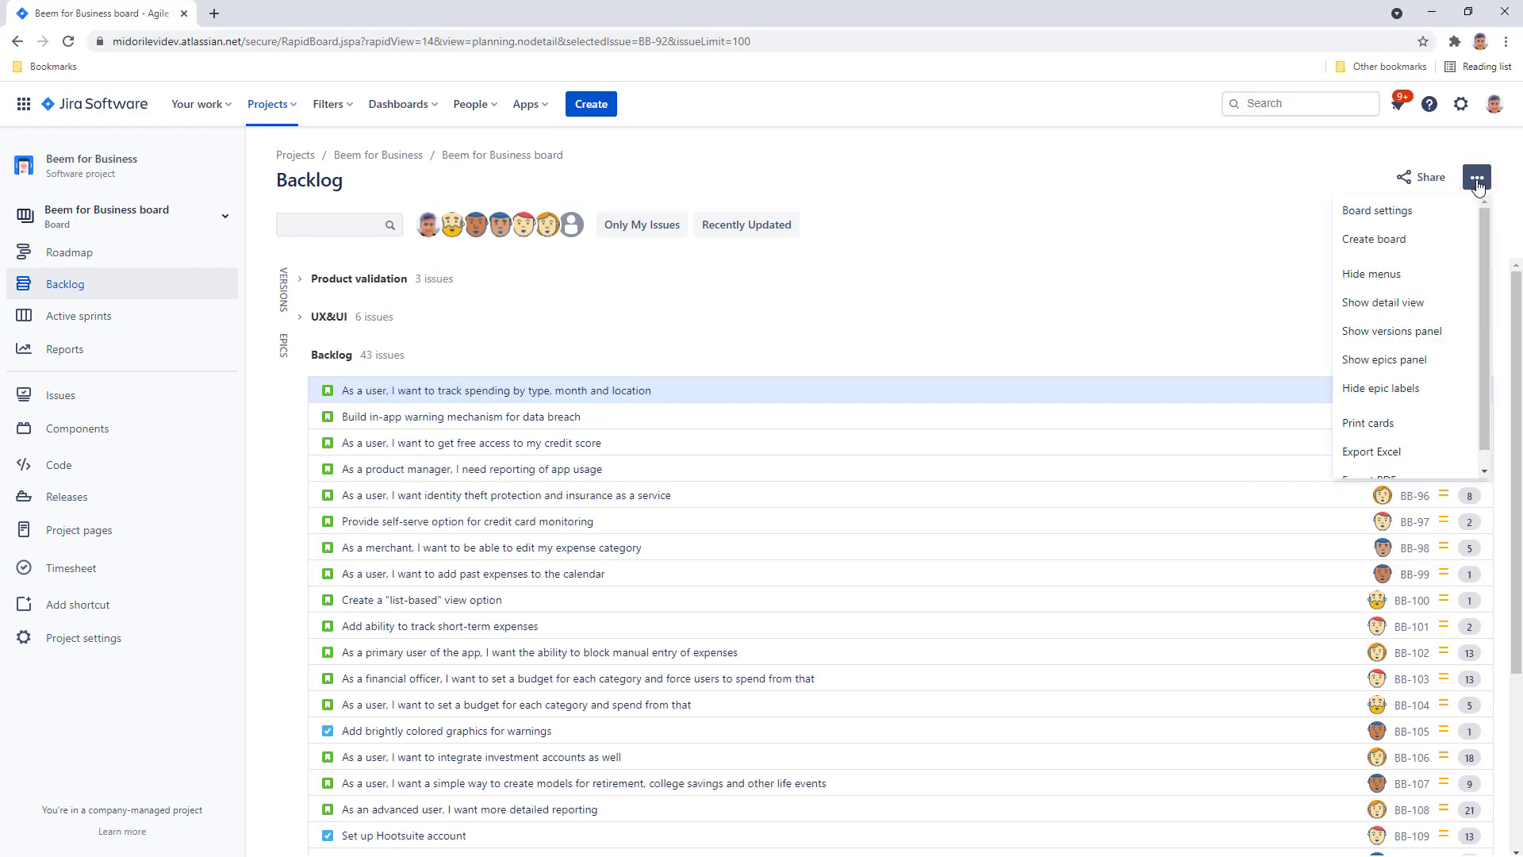
mouse_move(1466, 194)
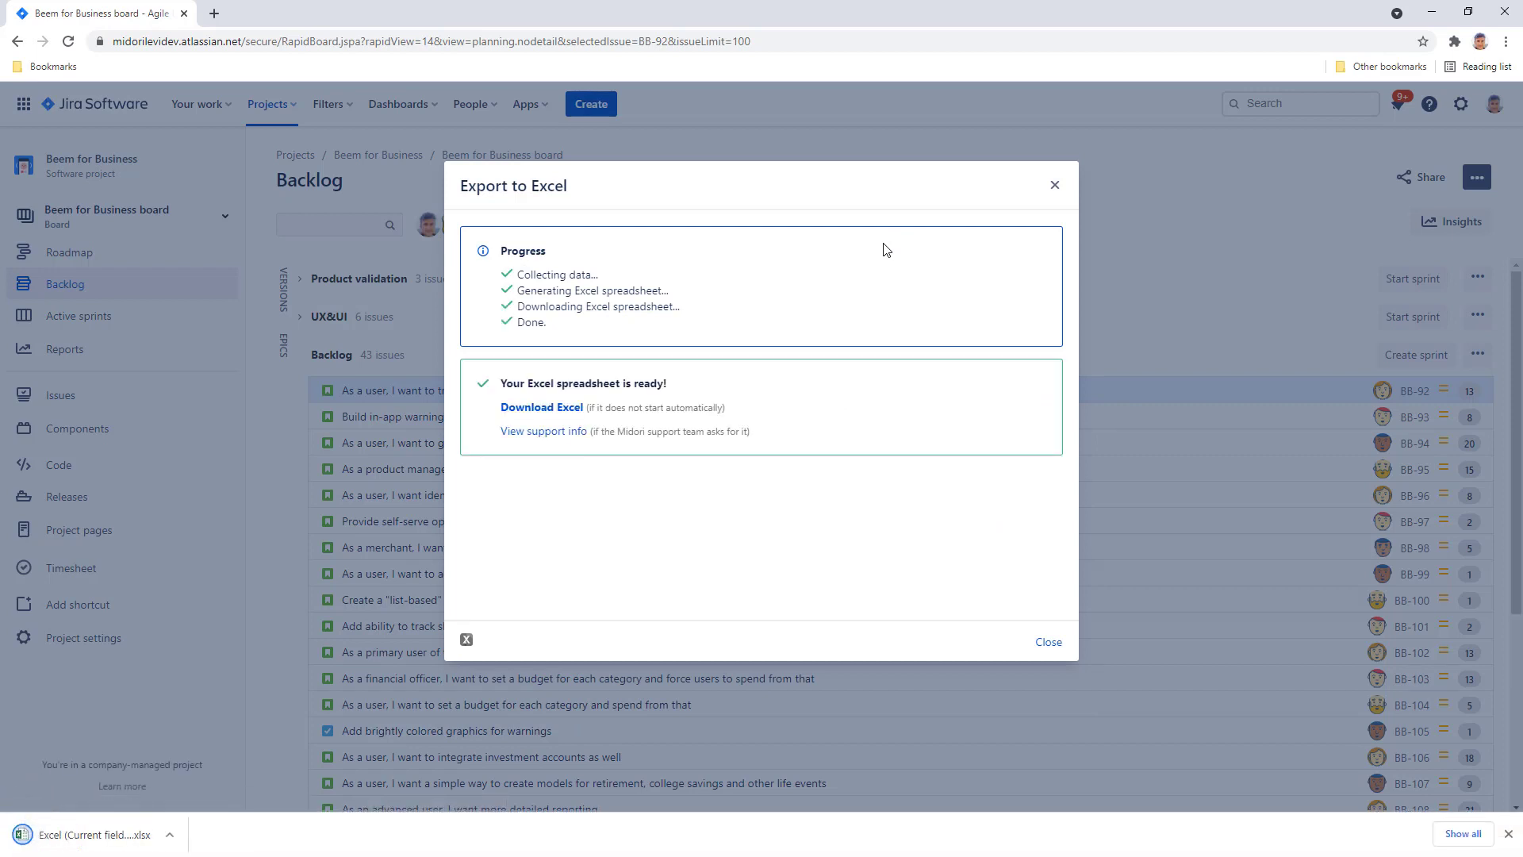
left_click(92, 834)
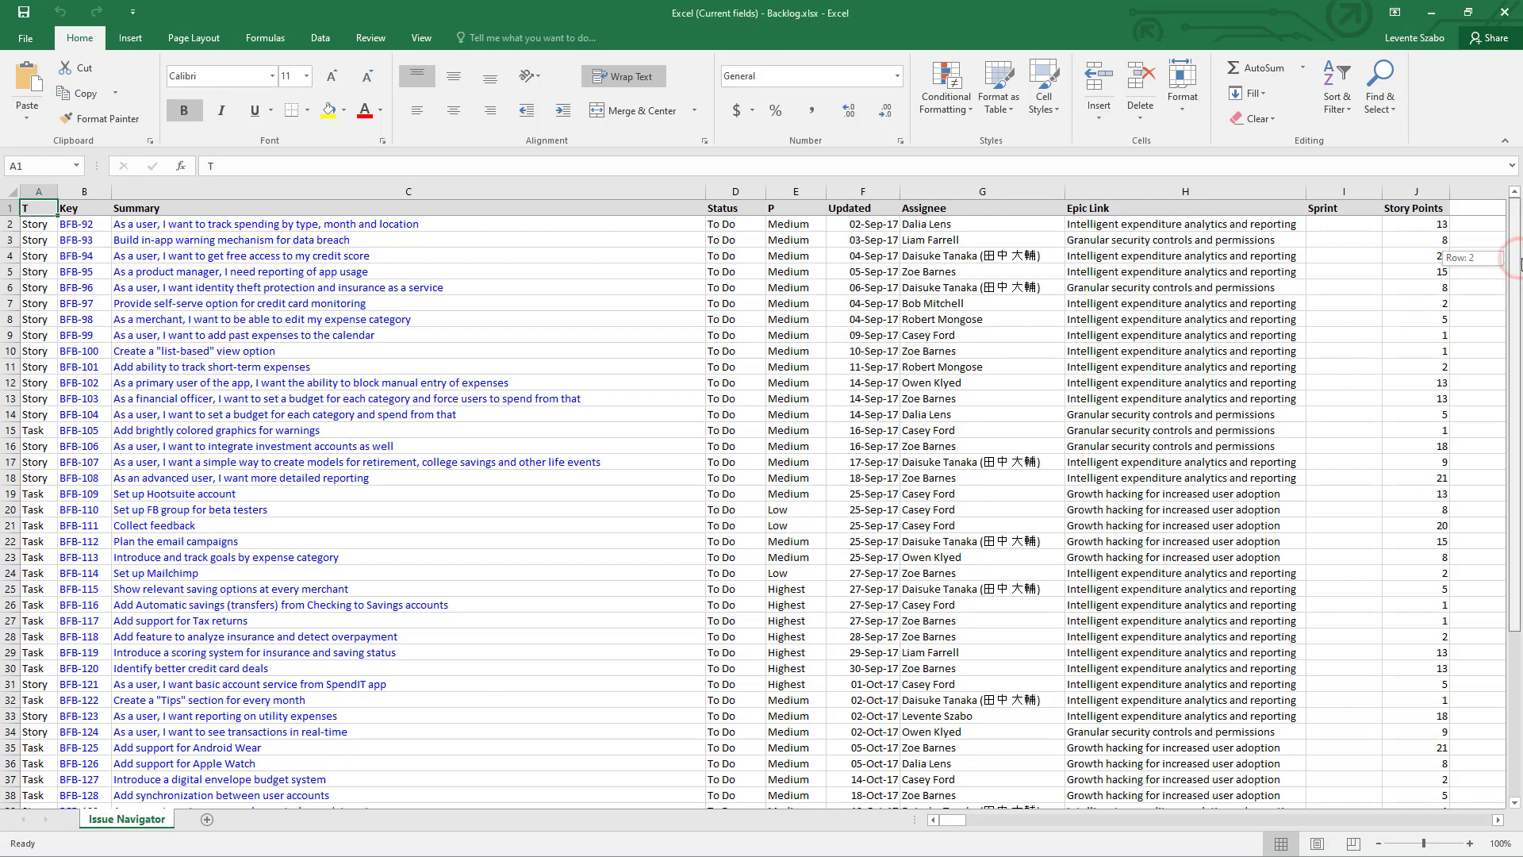
Step: Scroll through the Issue Navigator sheet of Backlog.xlsx to review status, assignee, epic and story points
scroll("down", 3)
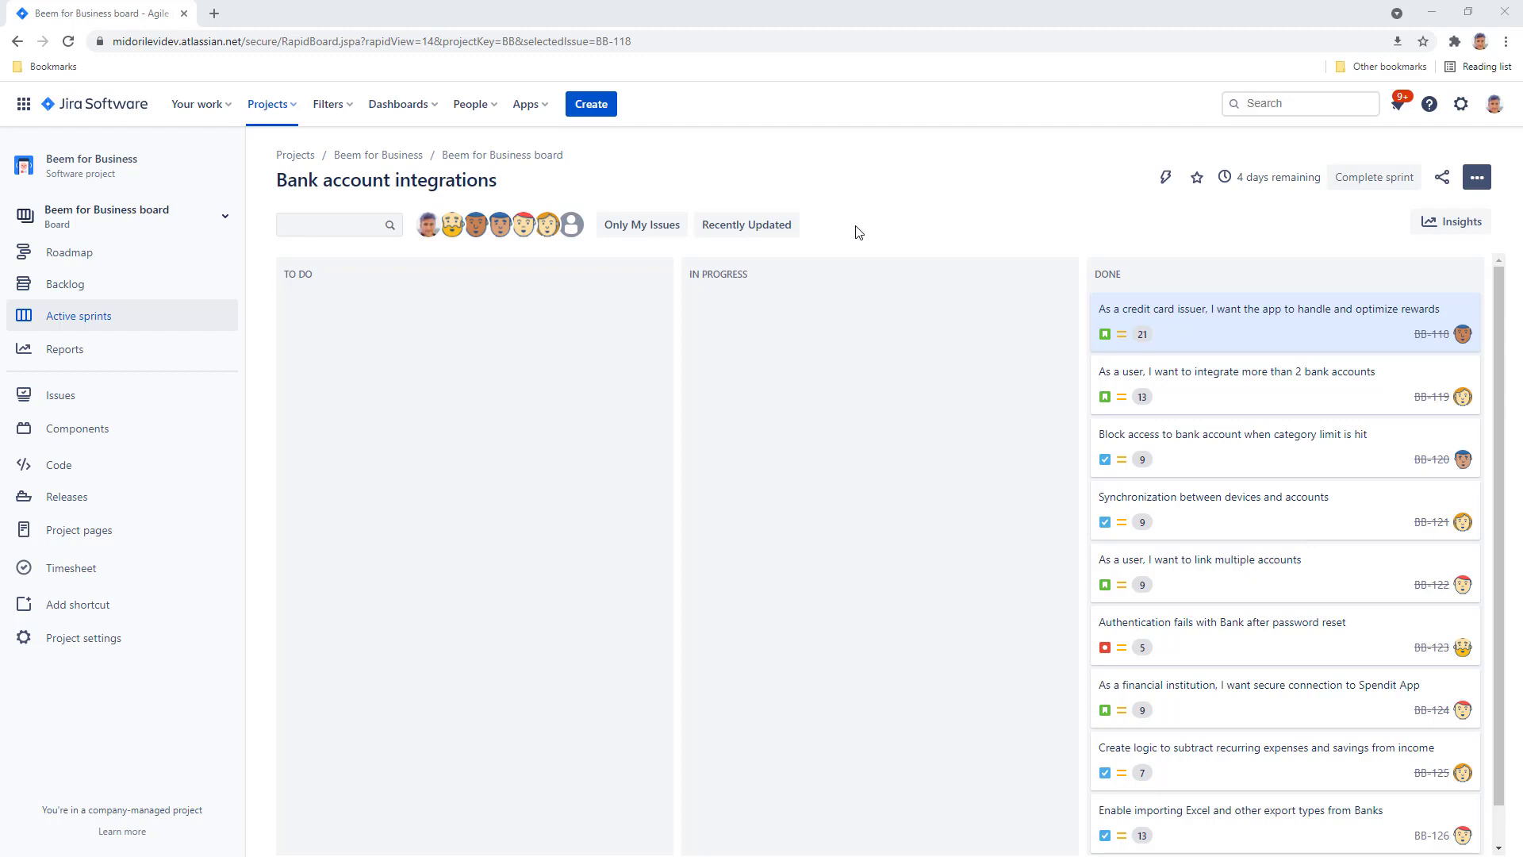
mouse_move(1469, 242)
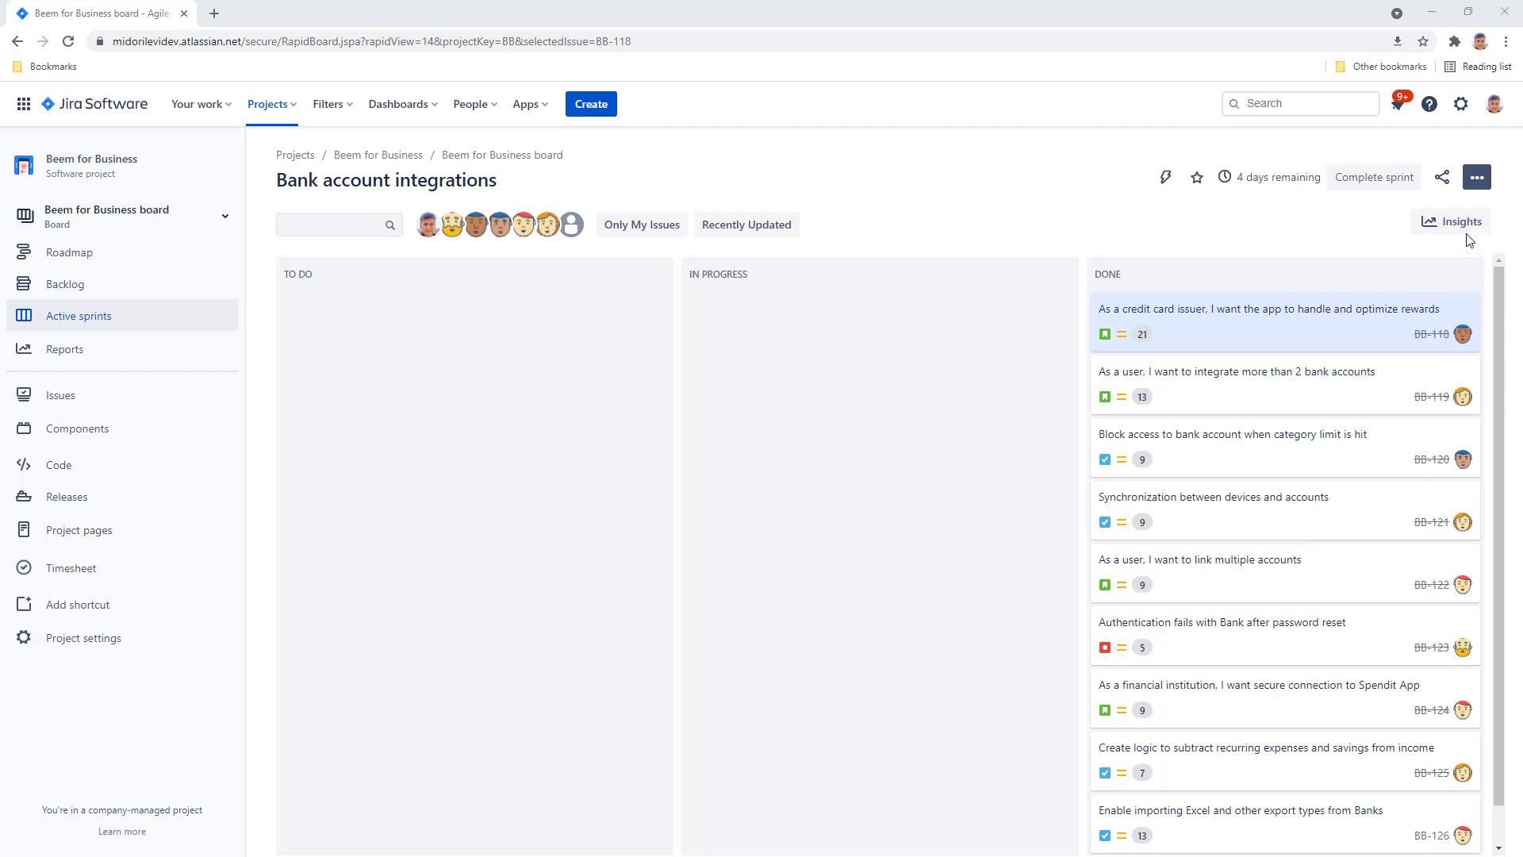
Step: Export the active Bank account integrations sprint to Excel and open the downloaded Worklogs file
left_click(1476, 177)
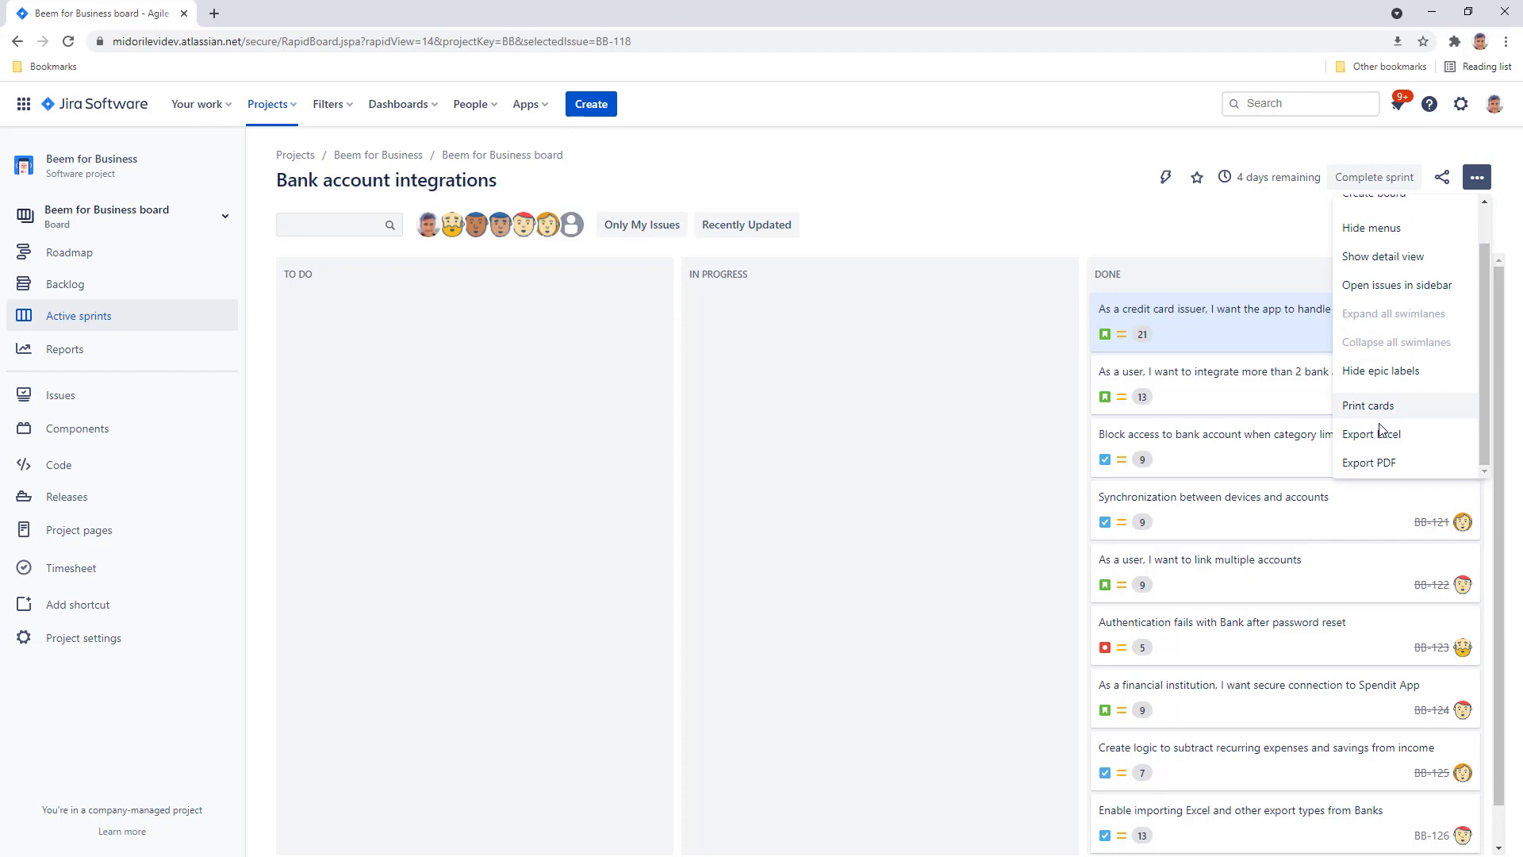
left_click(1370, 433)
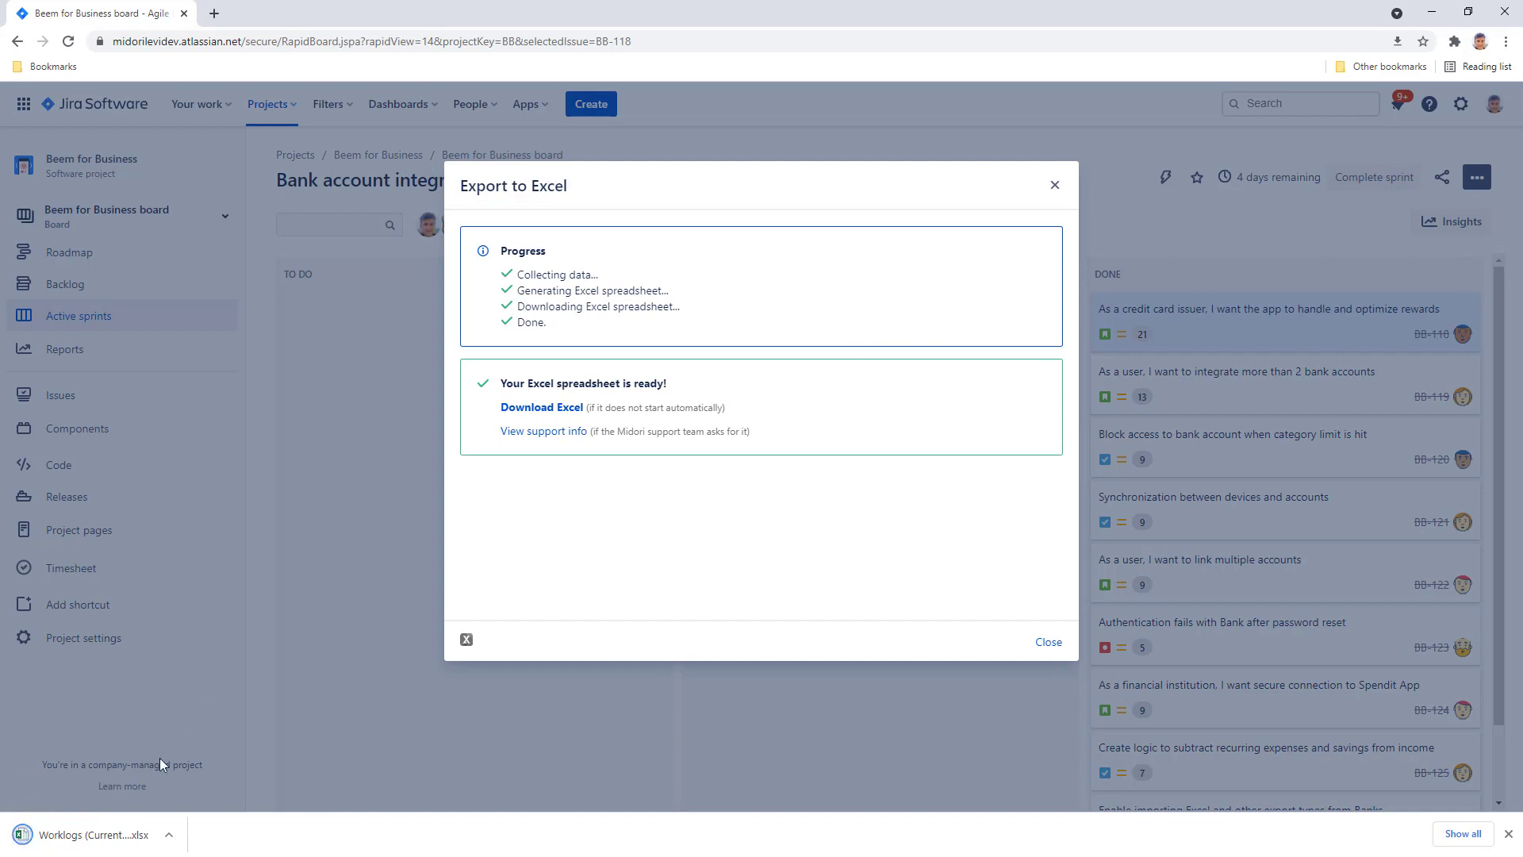
left_click(97, 835)
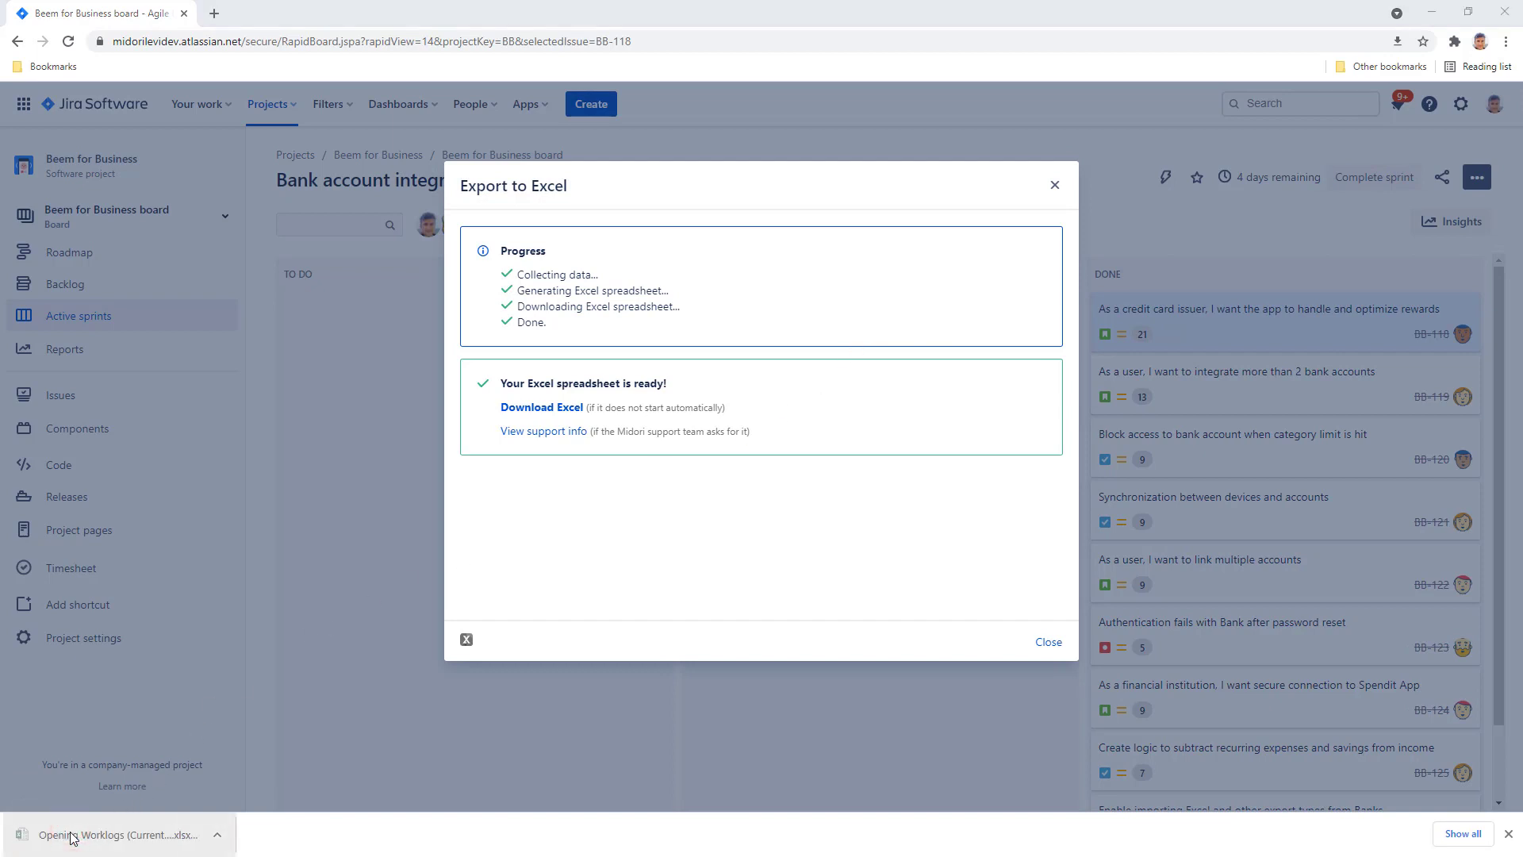
left_click(111, 835)
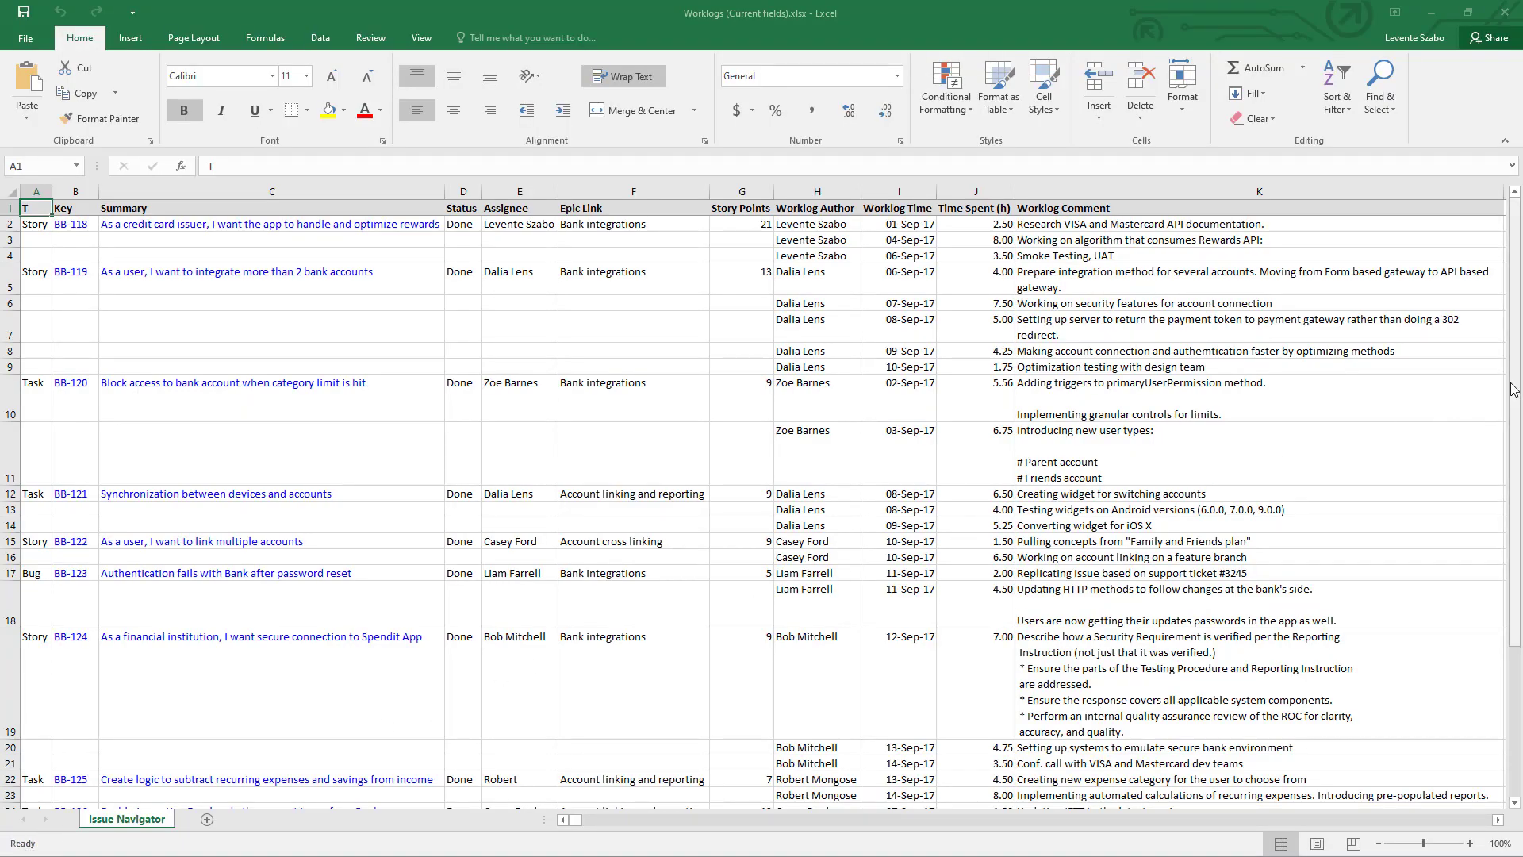
Step: Scroll down the Worklogs Issue Navigator sheet to the worklog totals row
scroll("down", 3)
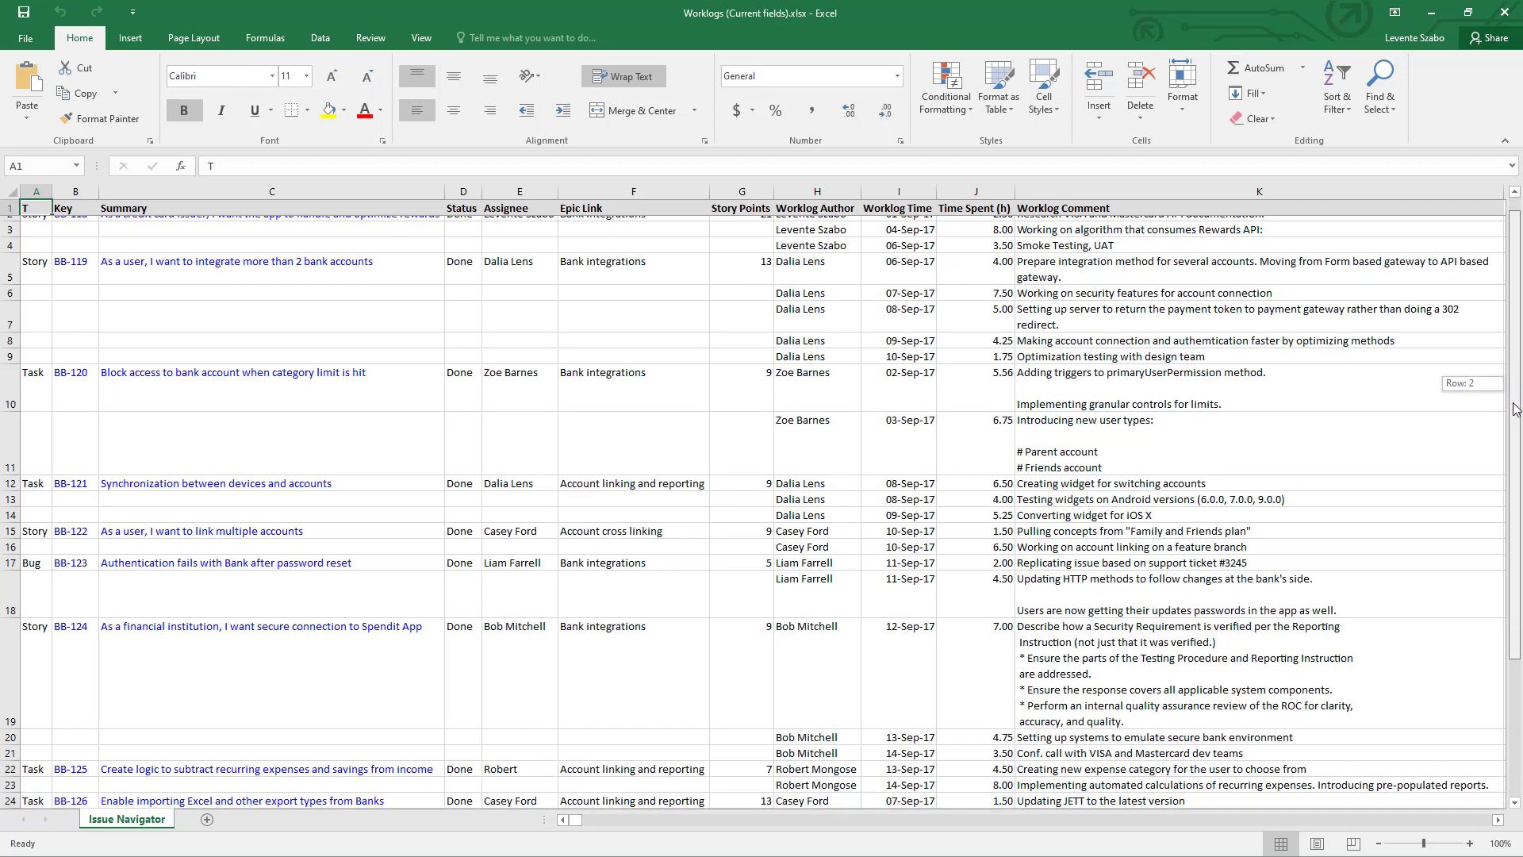
scroll("down", 3)
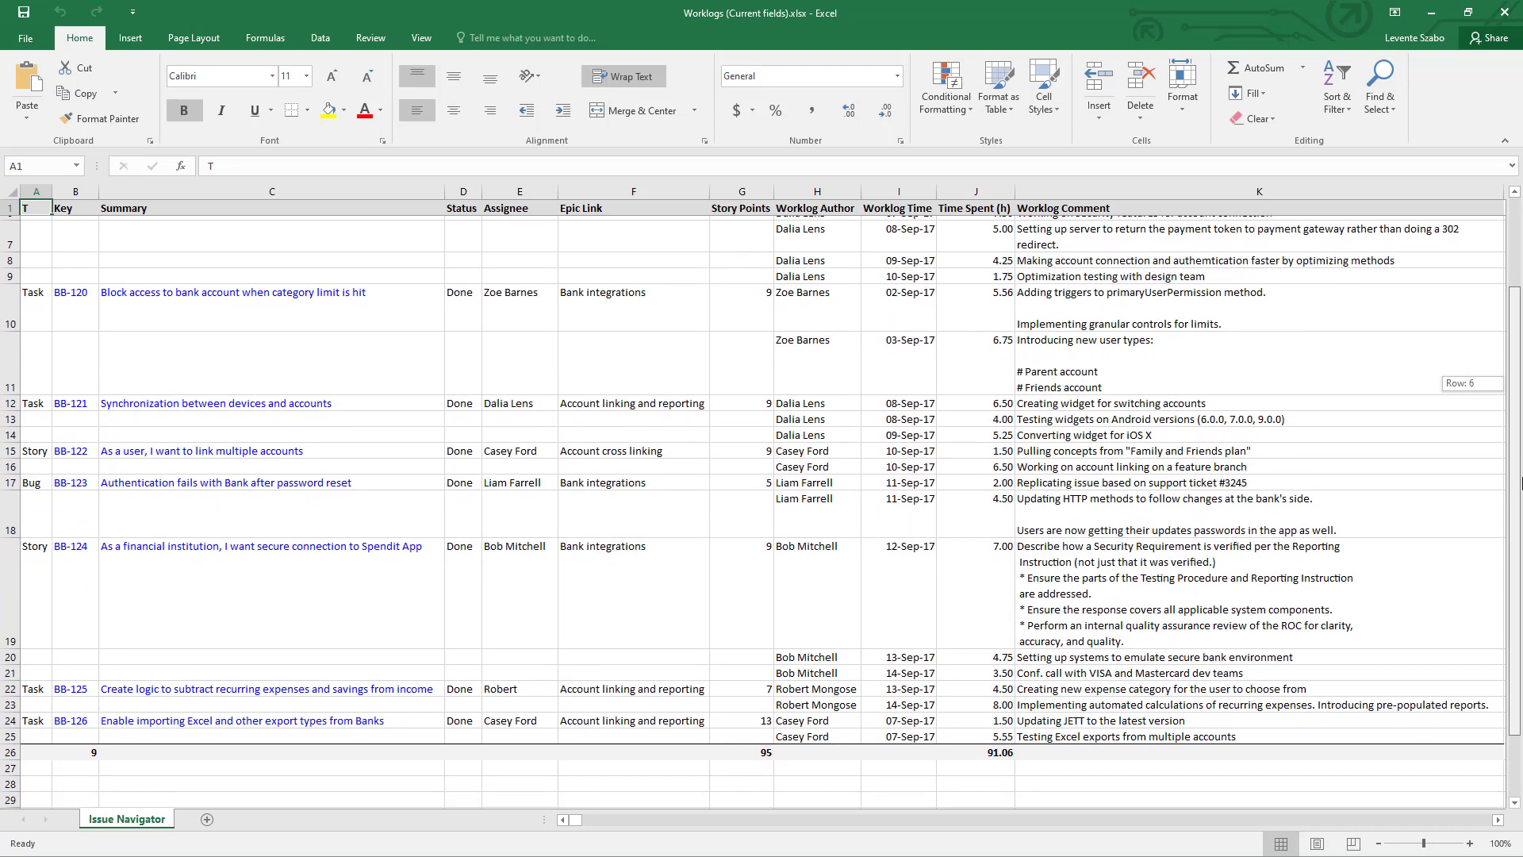
scroll("down", 3)
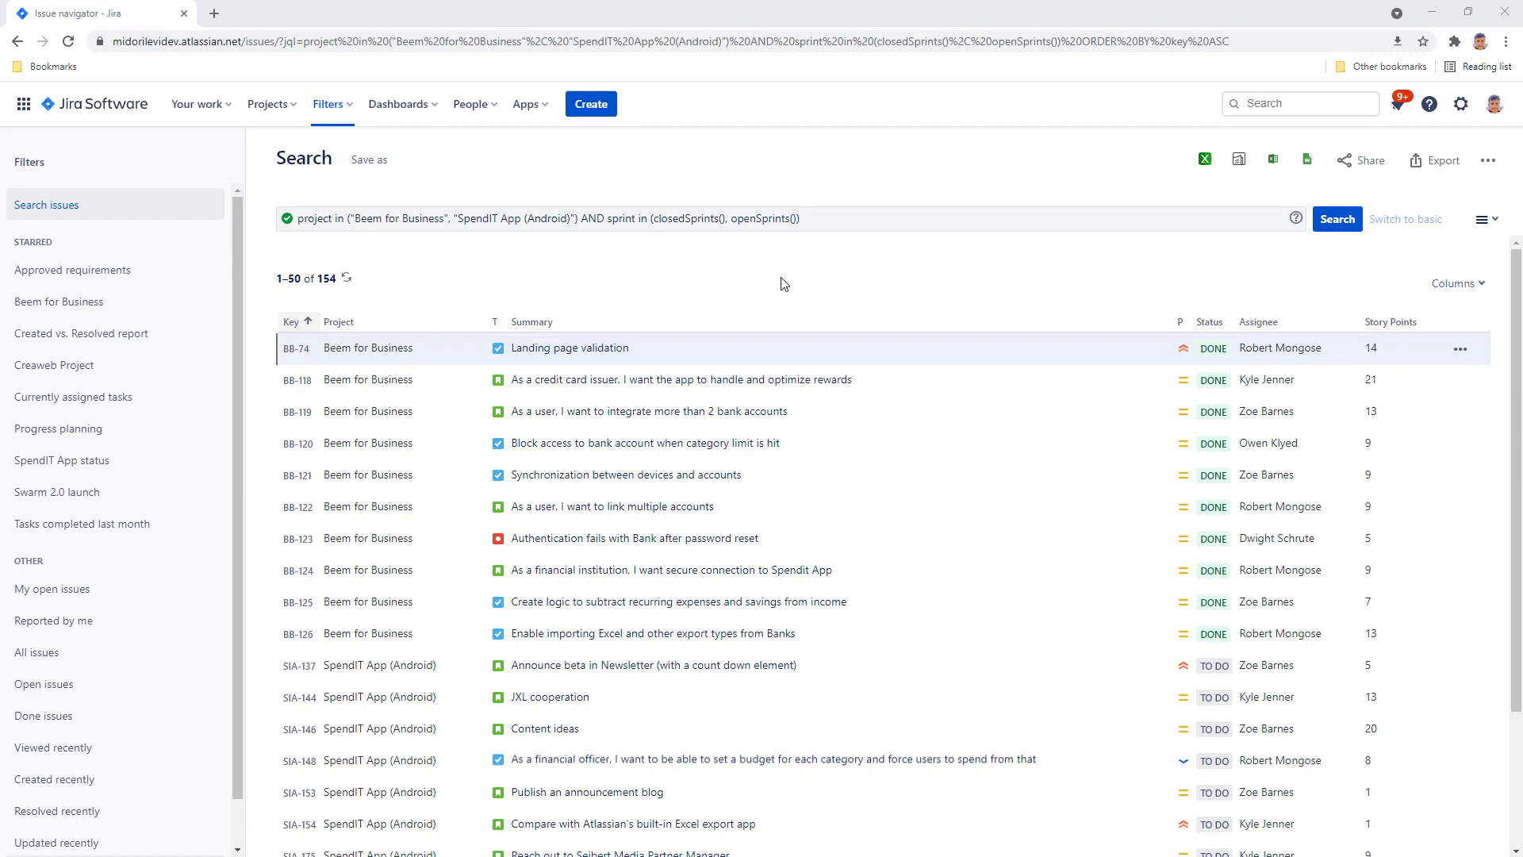
Step: Export the 154 searched issues to Excel and open the Jira Software Report workbook
left_click(833, 219)
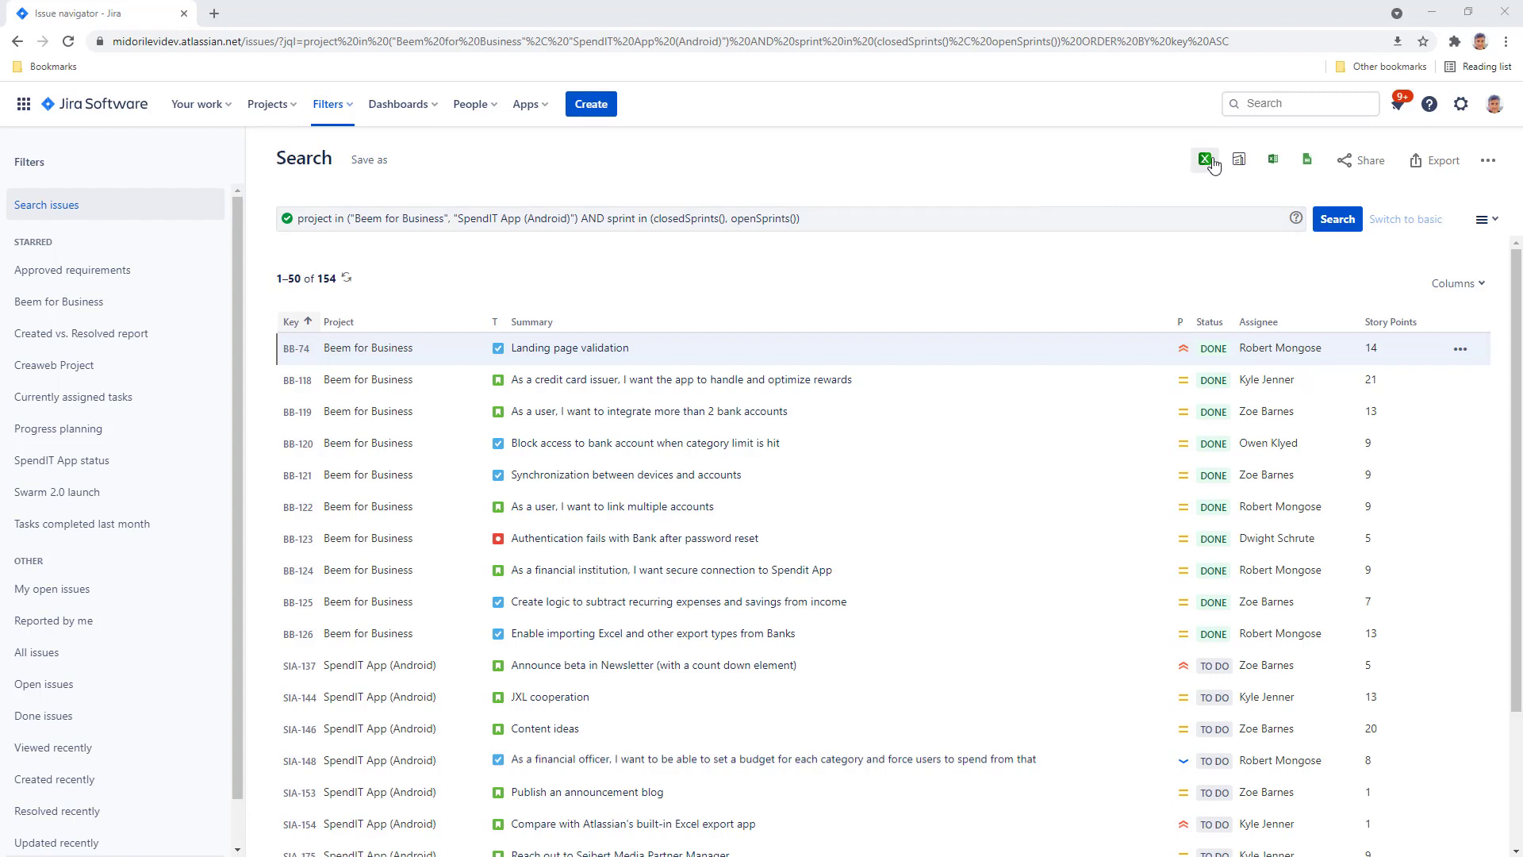
left_click(1204, 159)
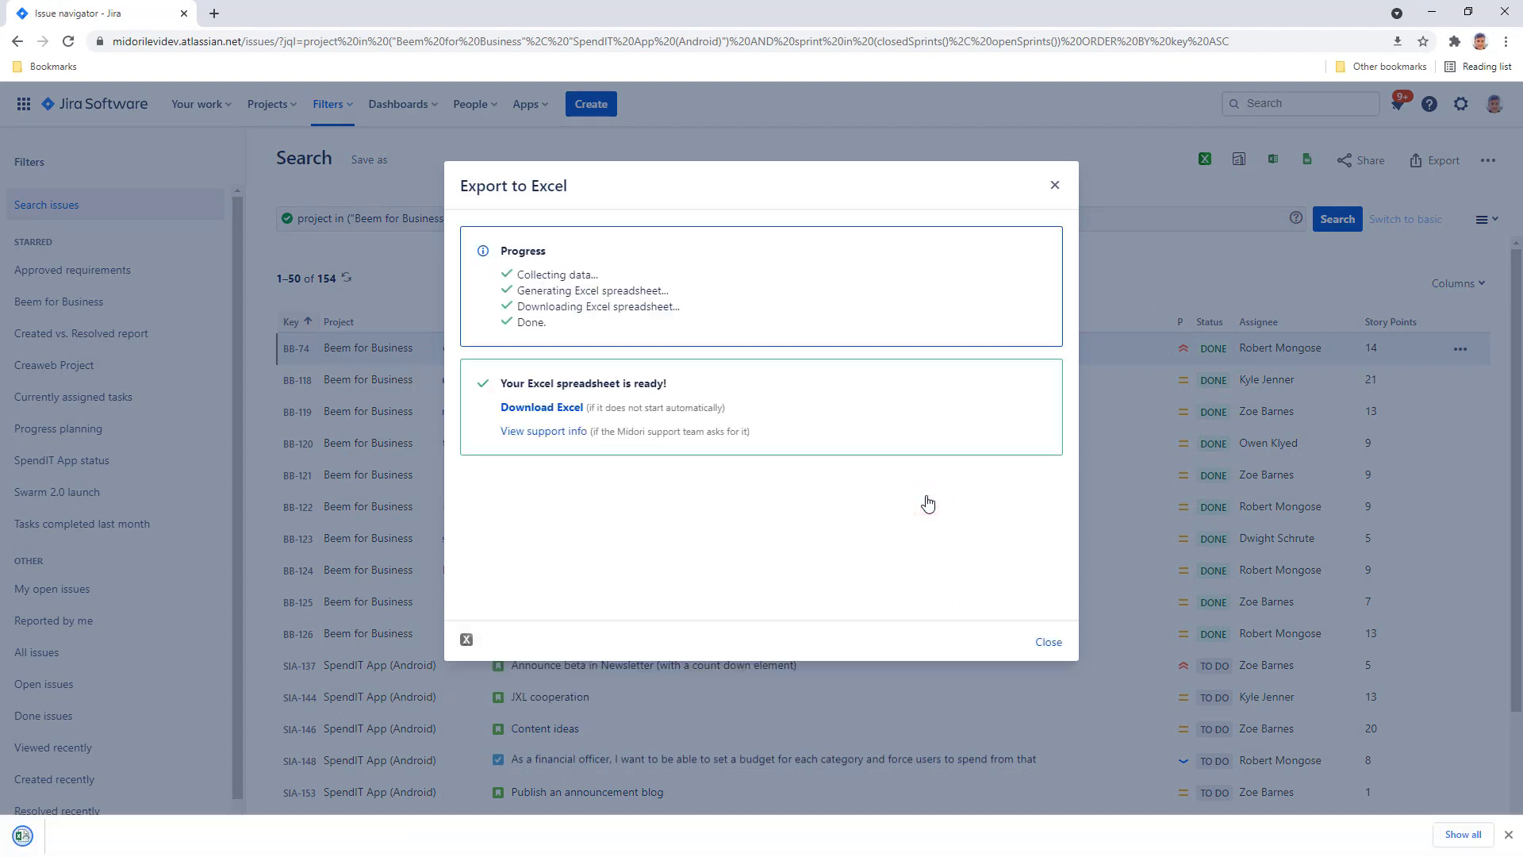
left_click(541, 407)
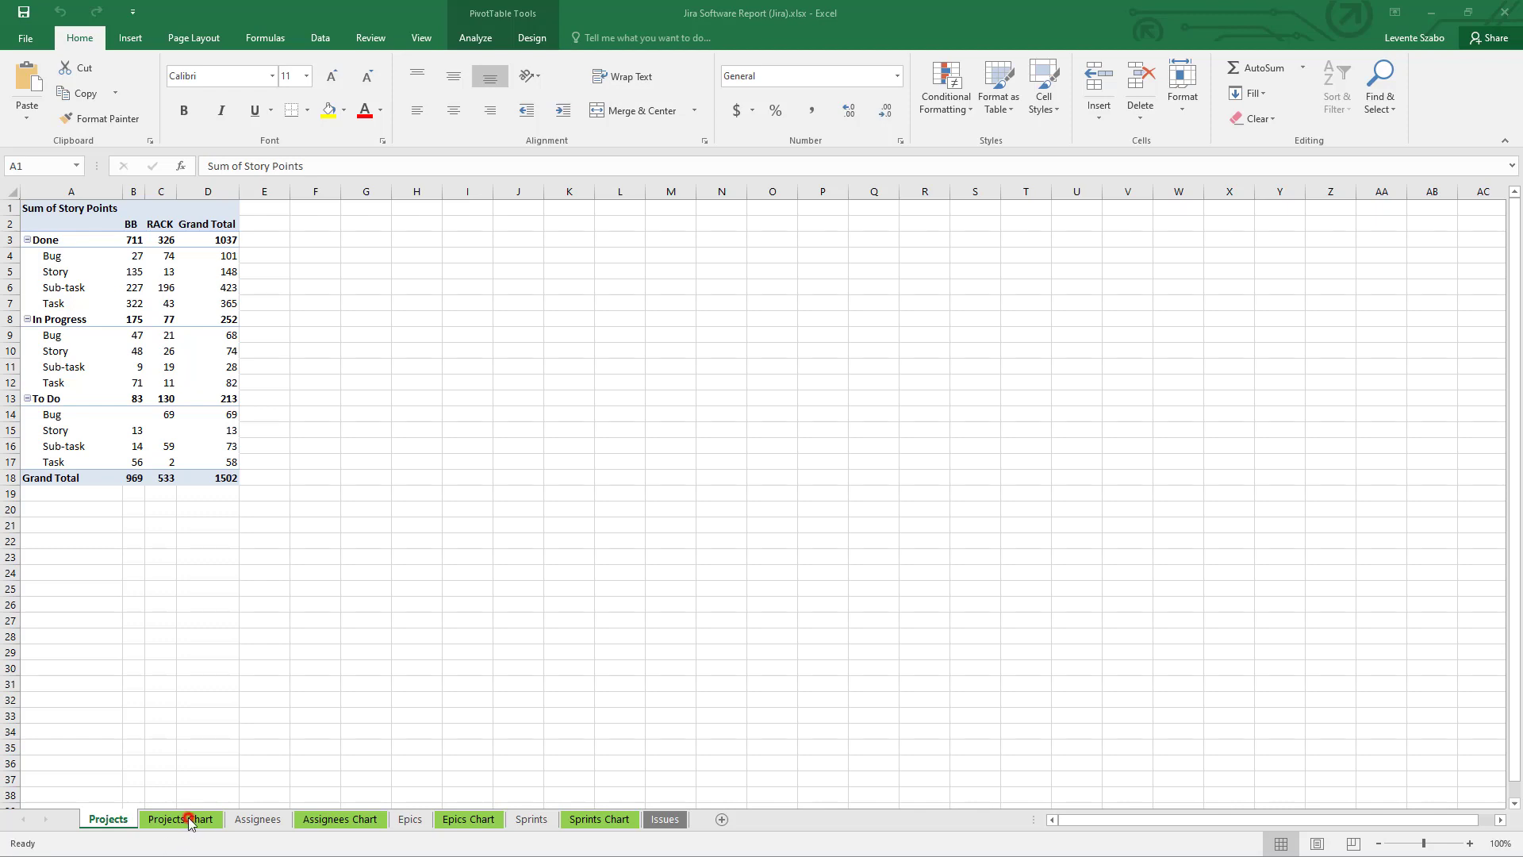
Step: Review the Projects chart, then the Assignees and Epics story-point pivot tables and charts
left_click(181, 819)
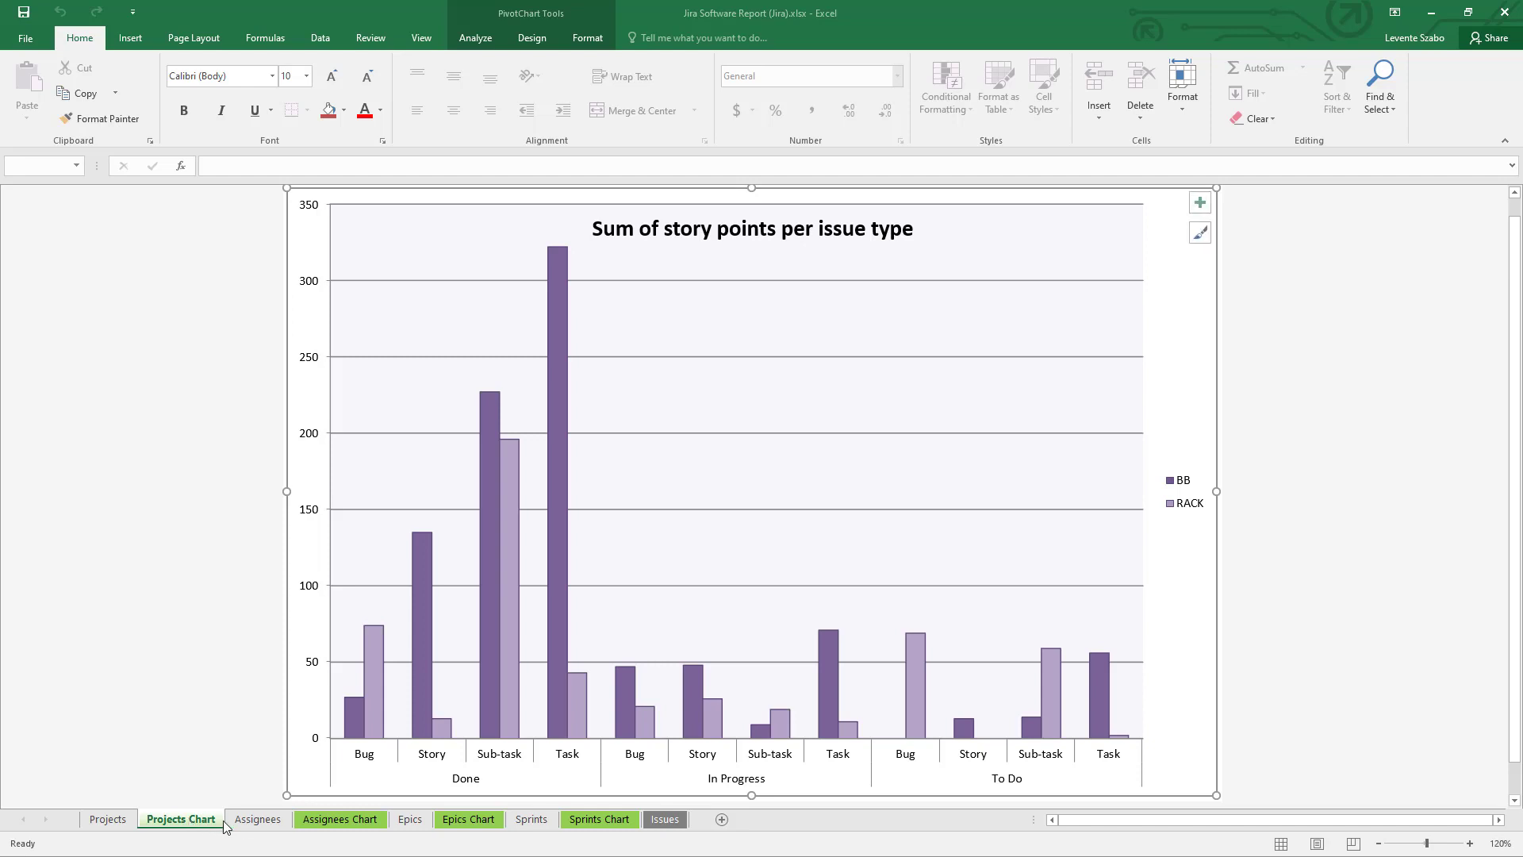
left_click(257, 819)
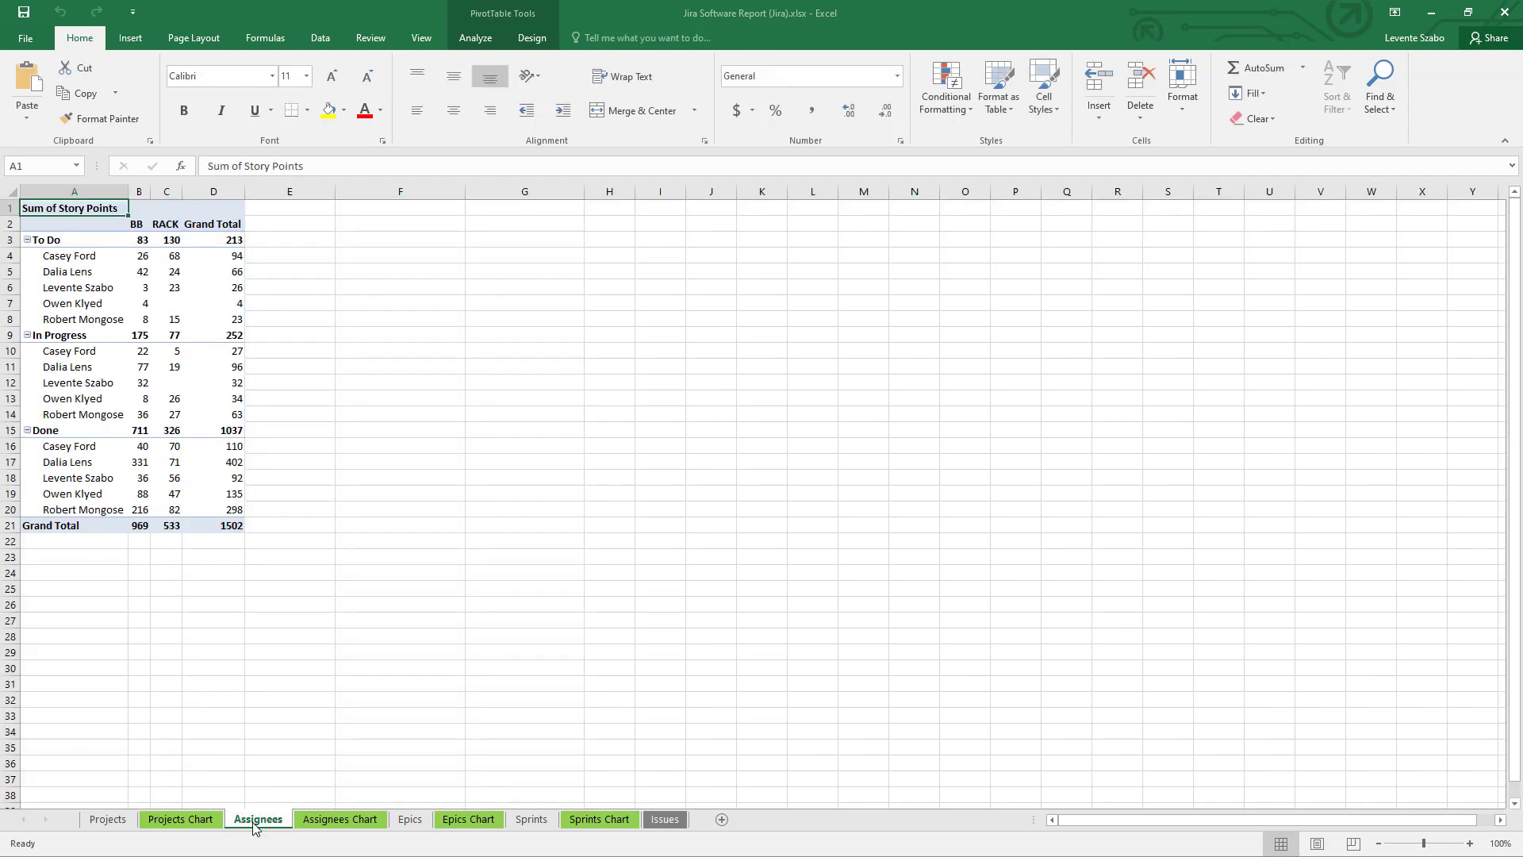
left_click(340, 818)
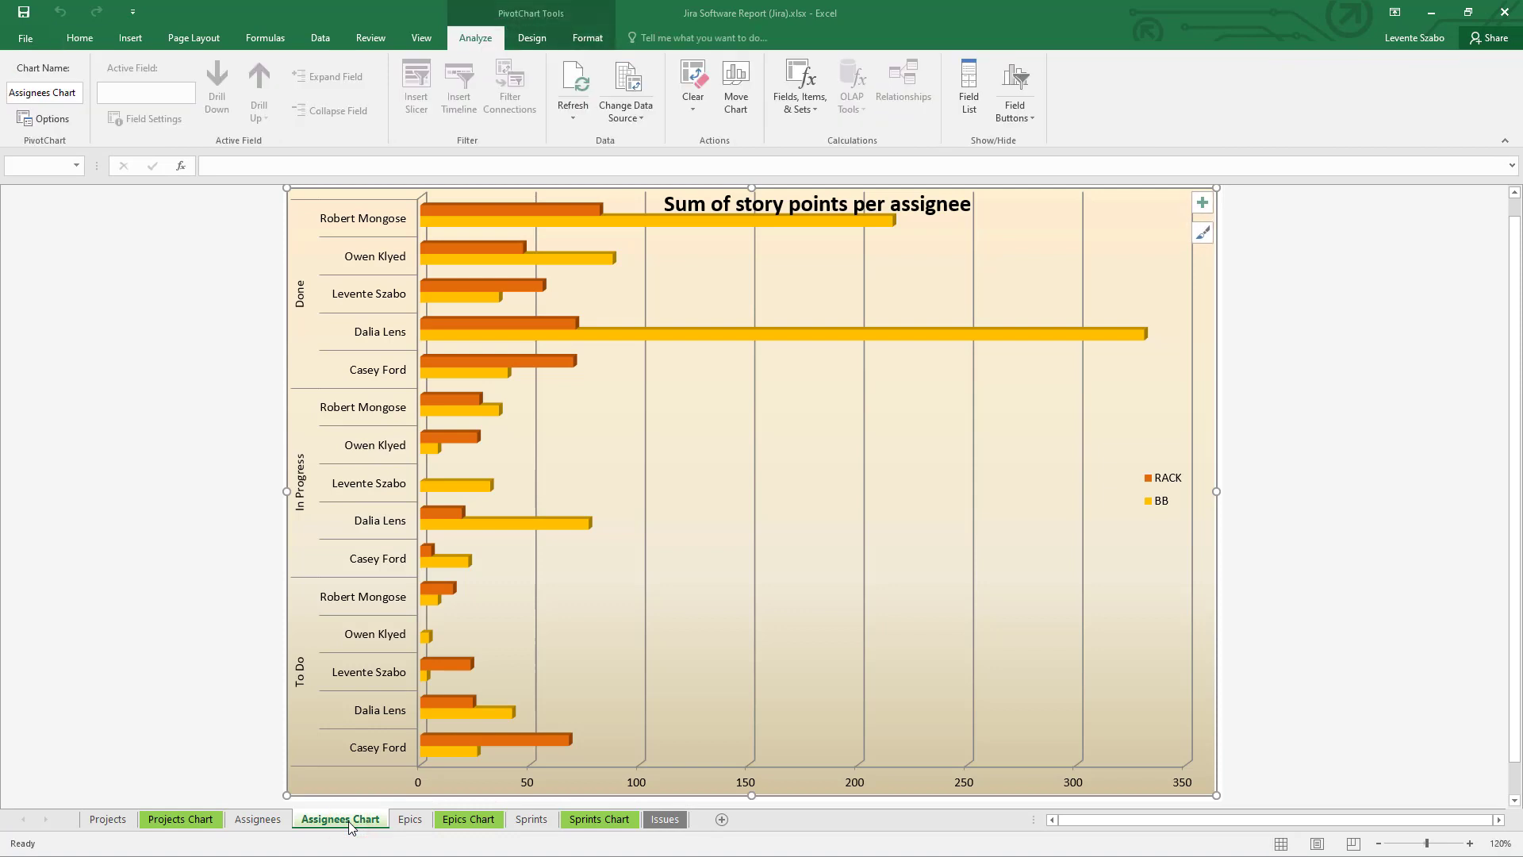
mouse_move(398, 827)
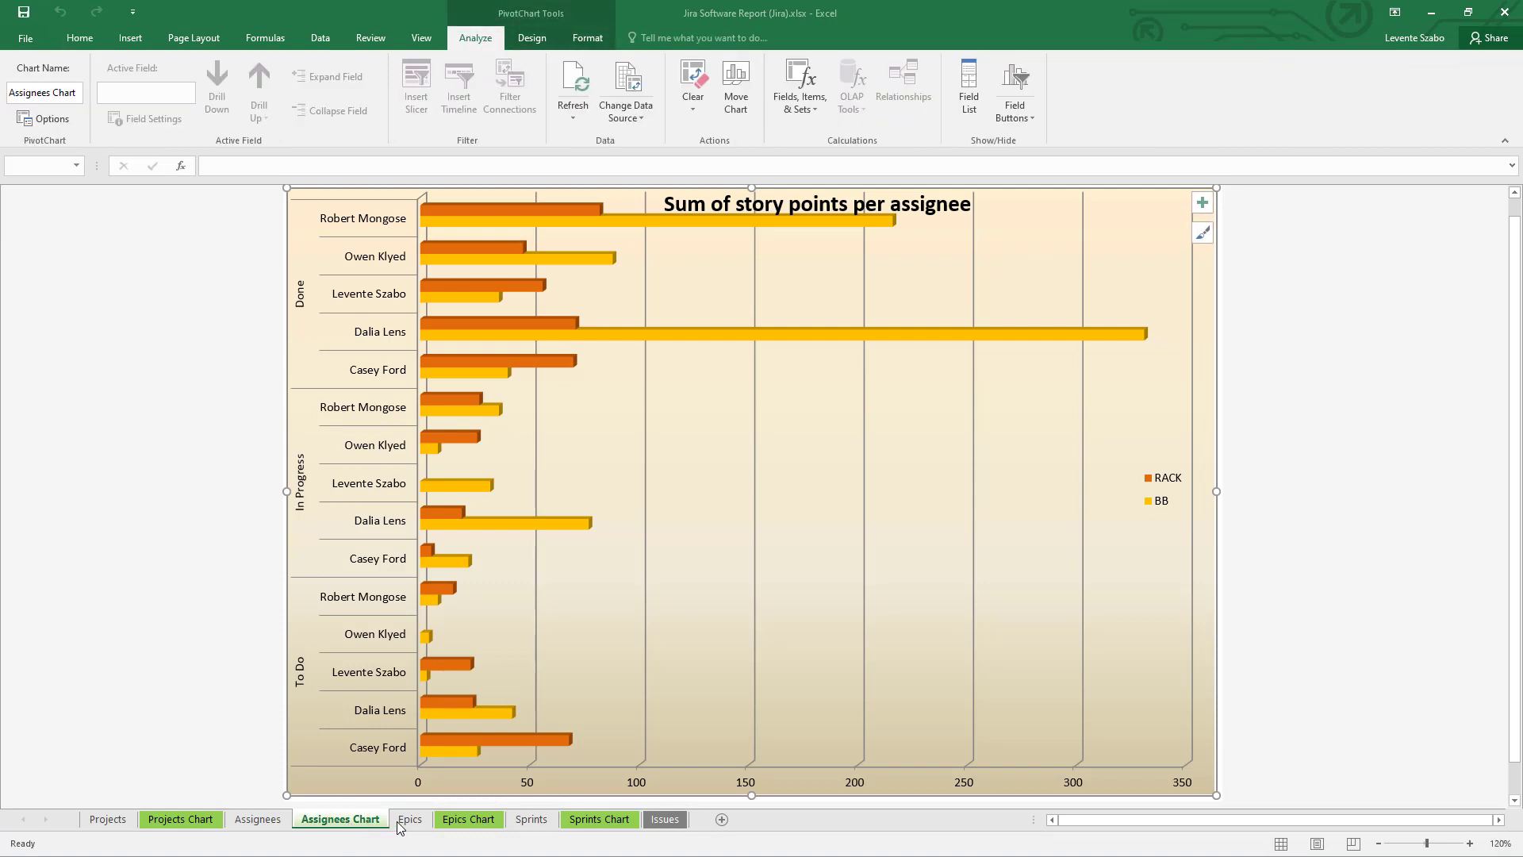
left_click(410, 818)
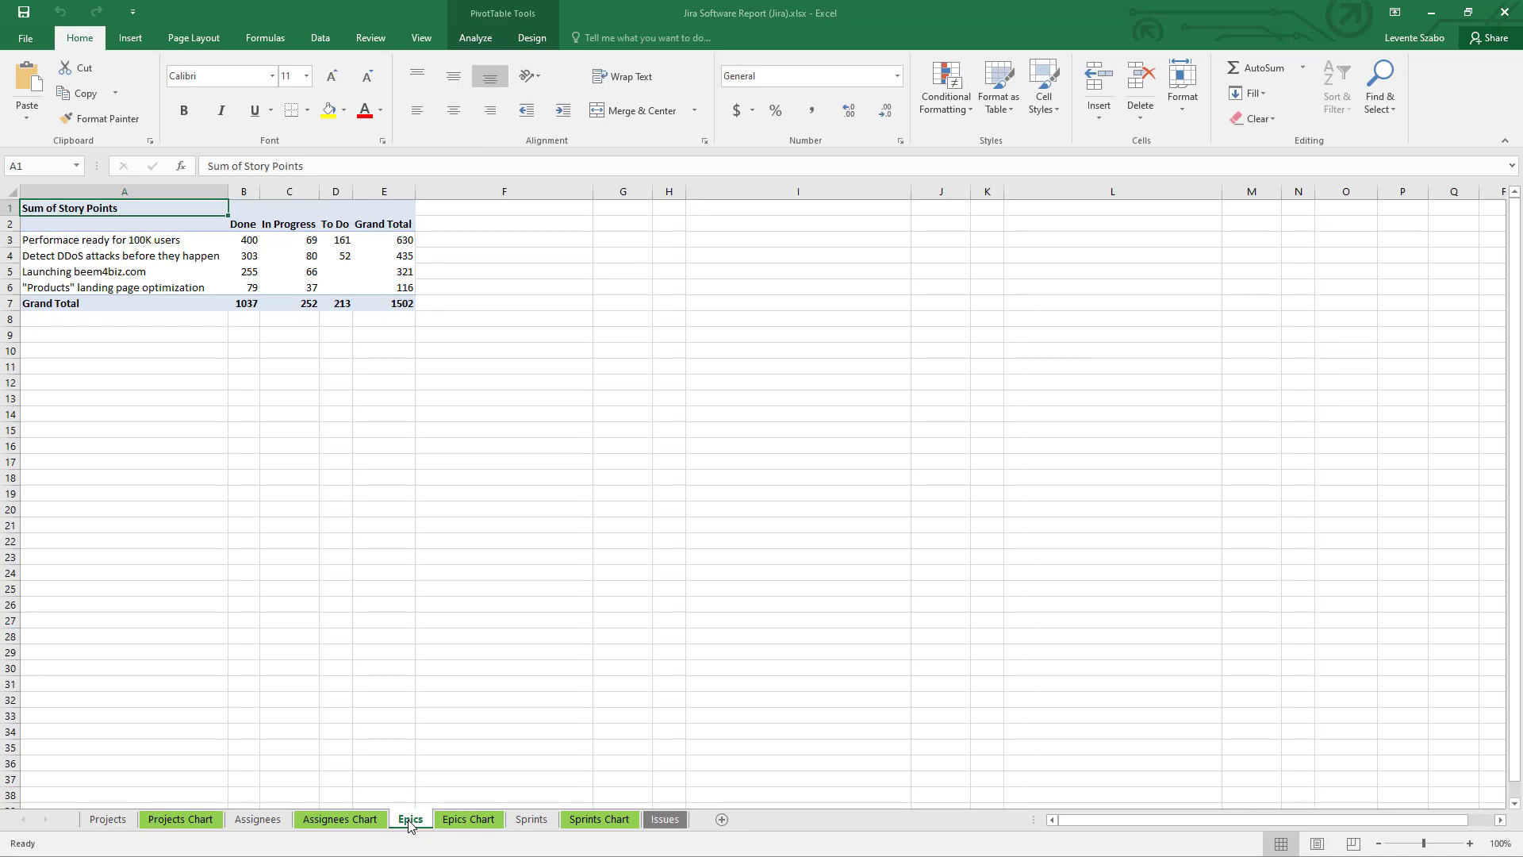
left_click(466, 819)
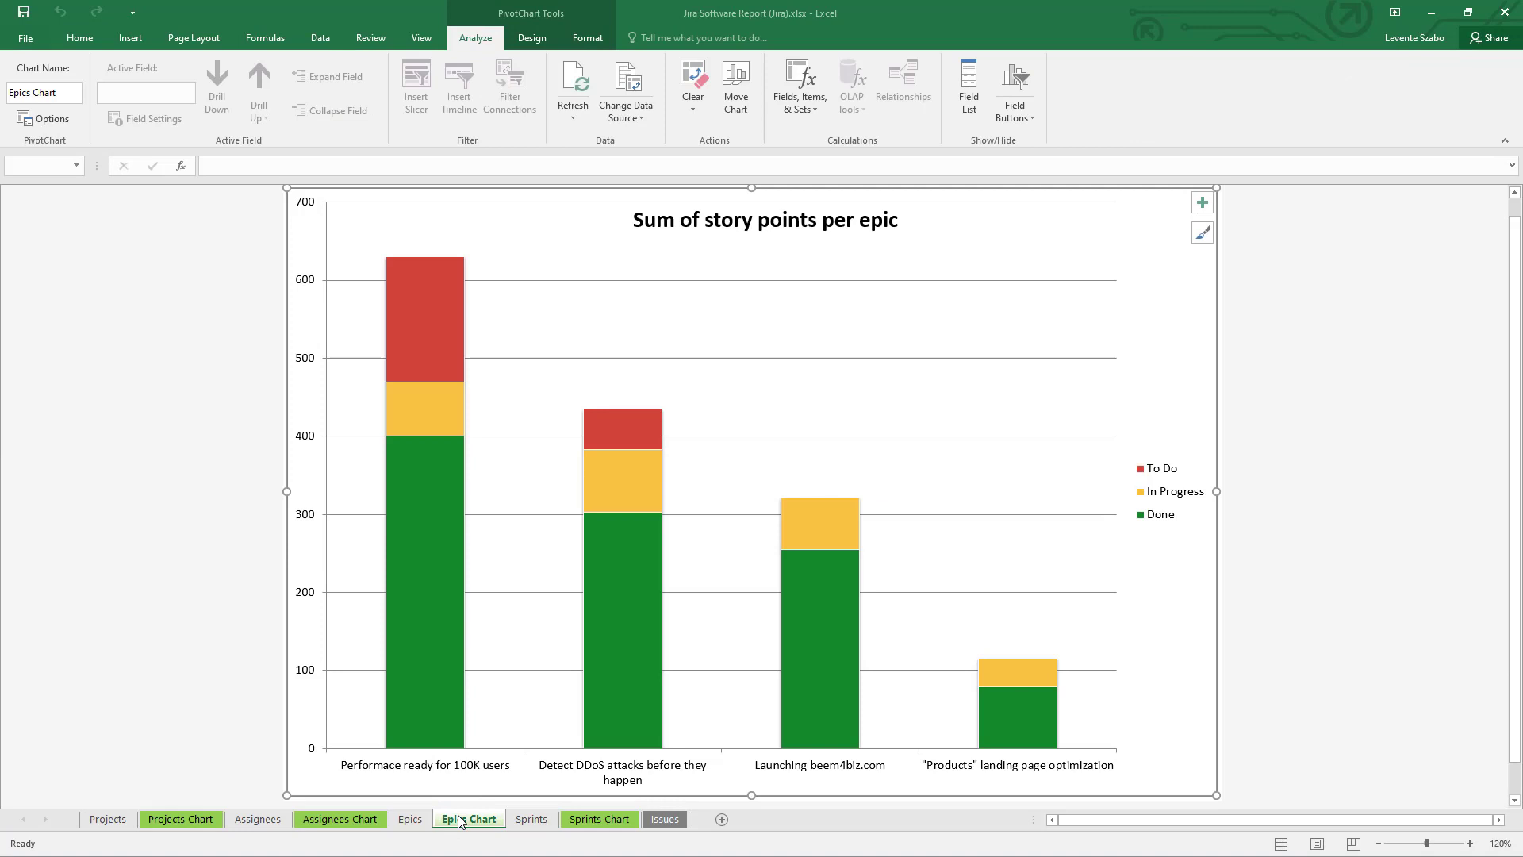
Step: Review the Sprints pivot table and chart, then the Issues sheet with the raw exported issues
left_click(532, 819)
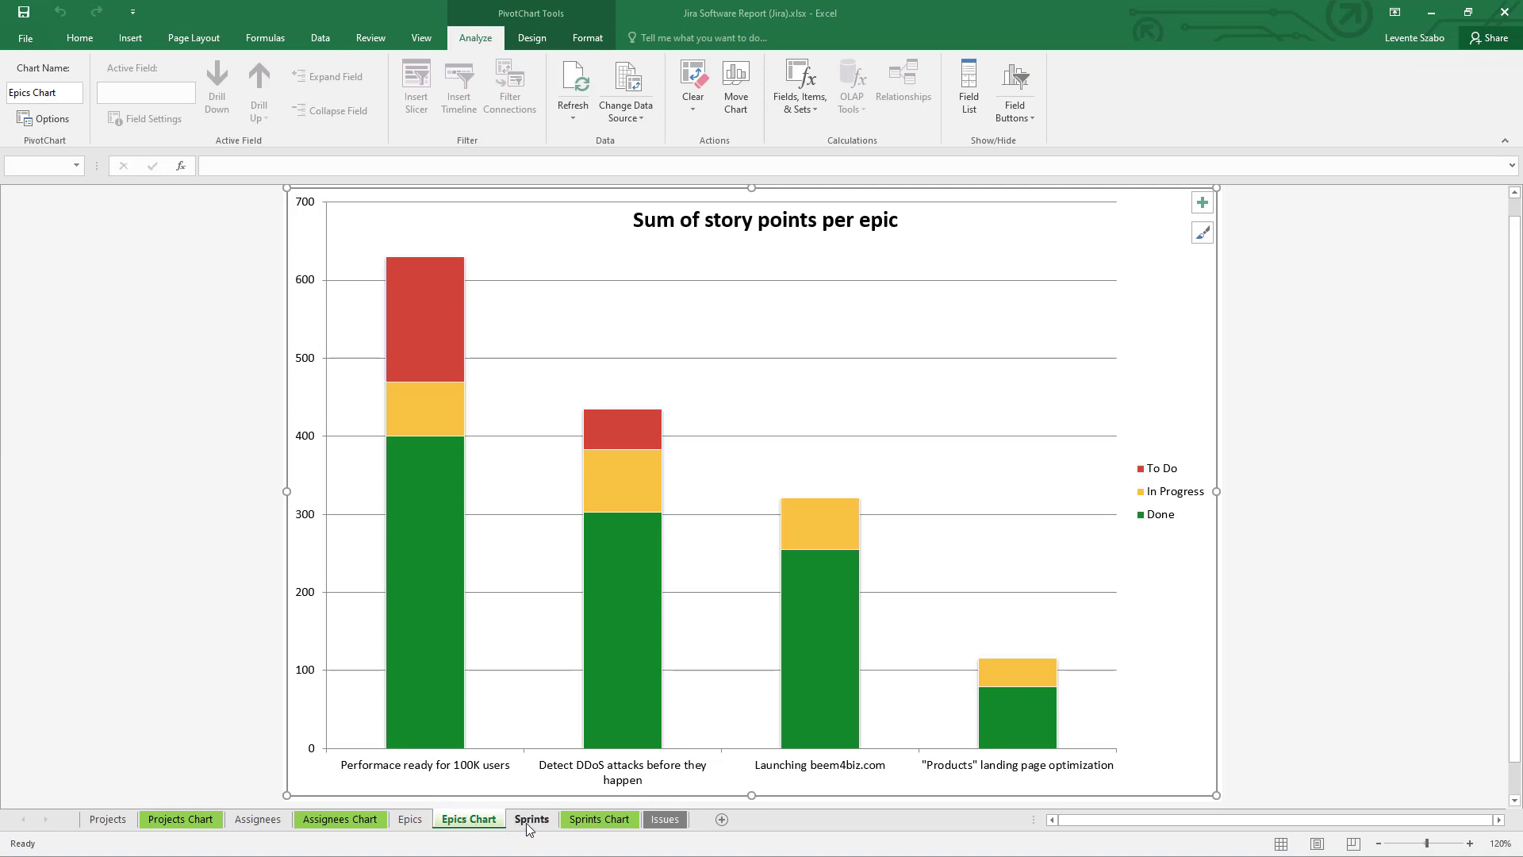
left_click(532, 819)
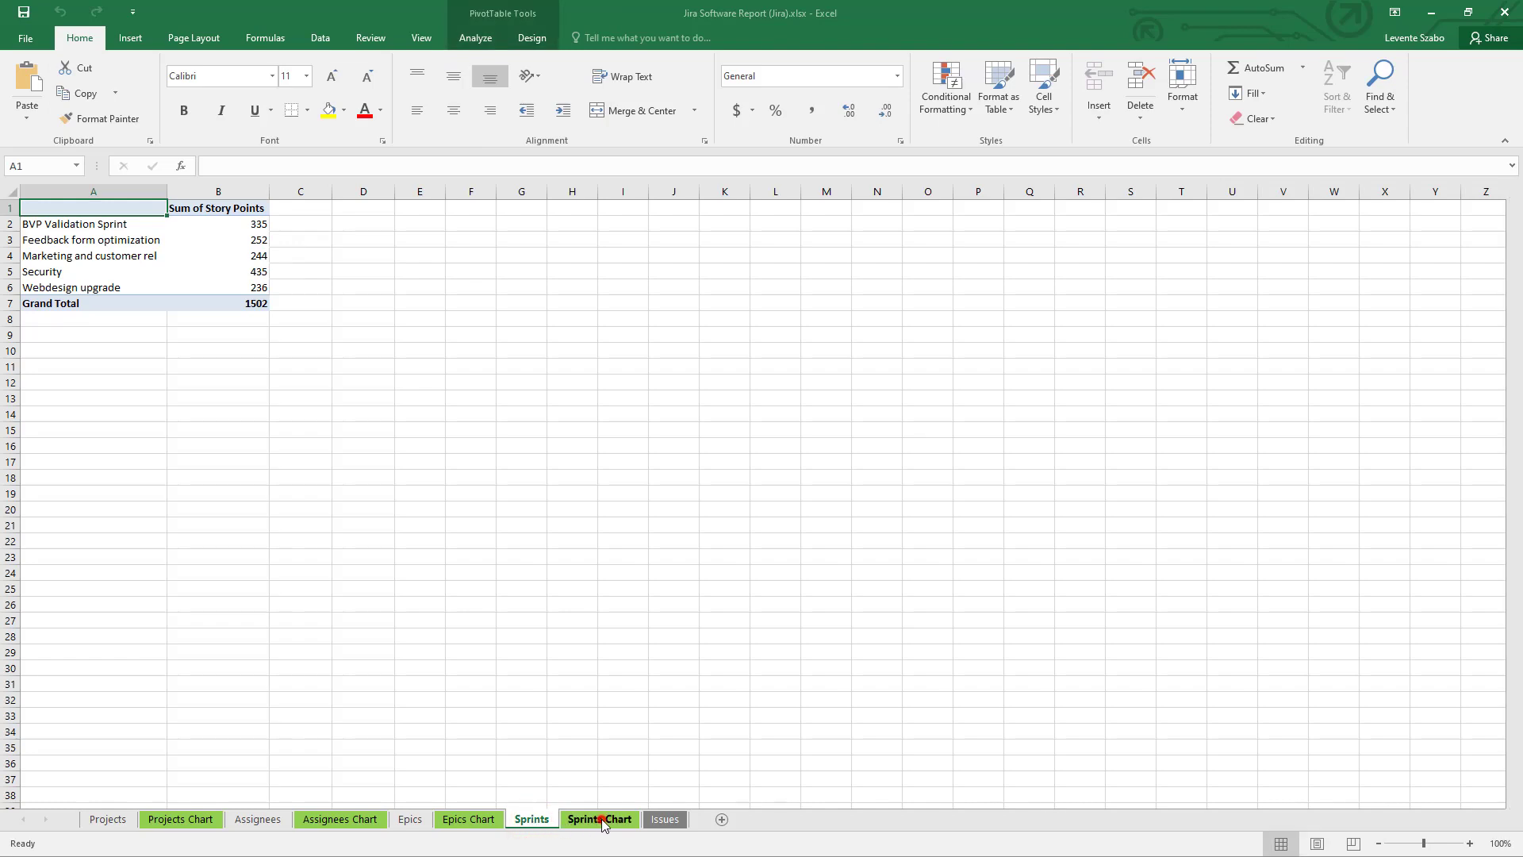
left_click(599, 819)
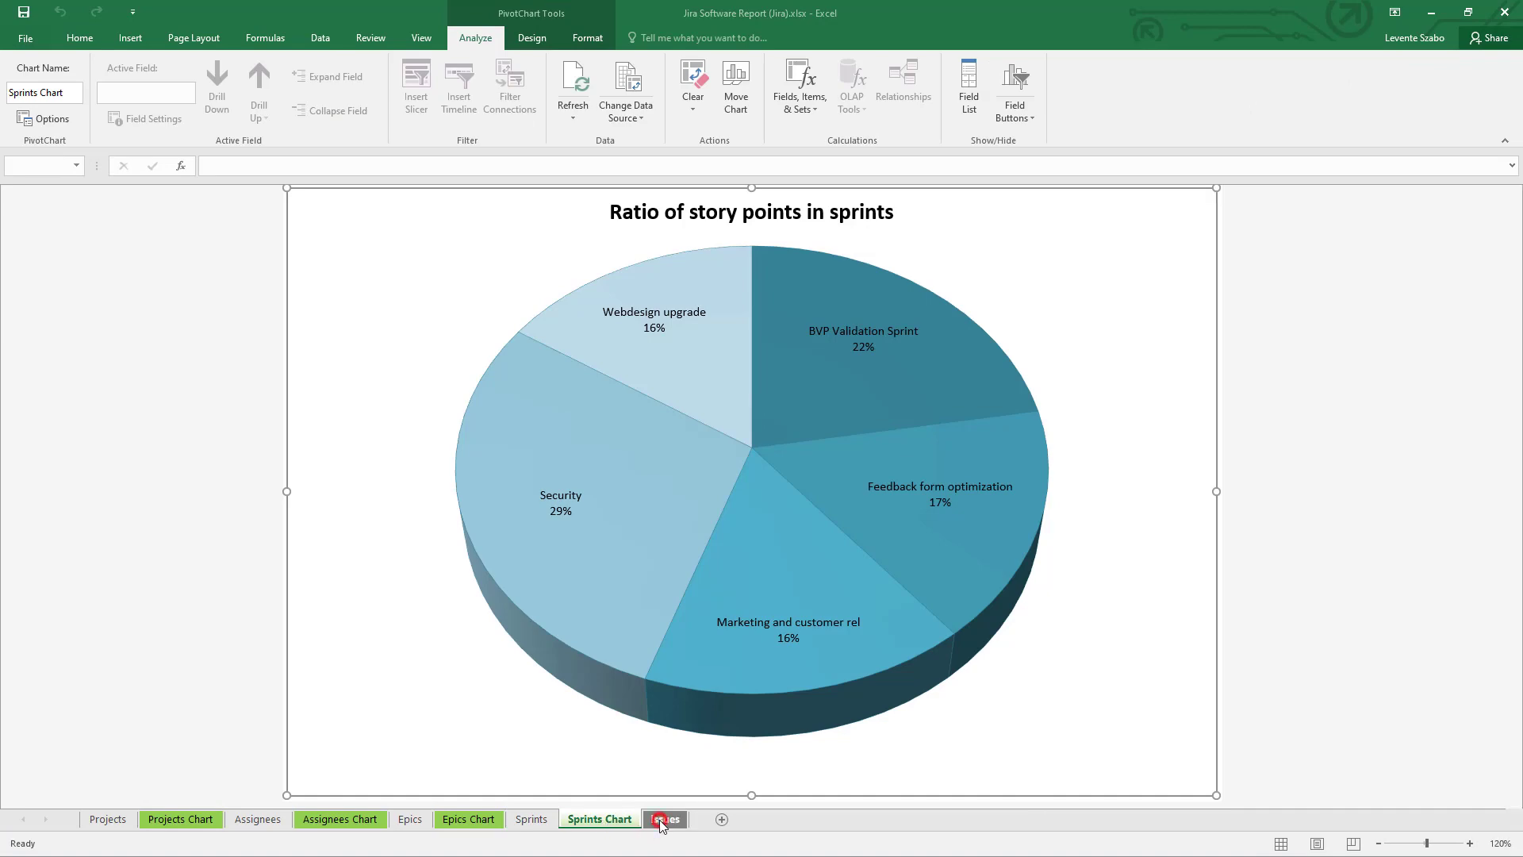
left_click(664, 819)
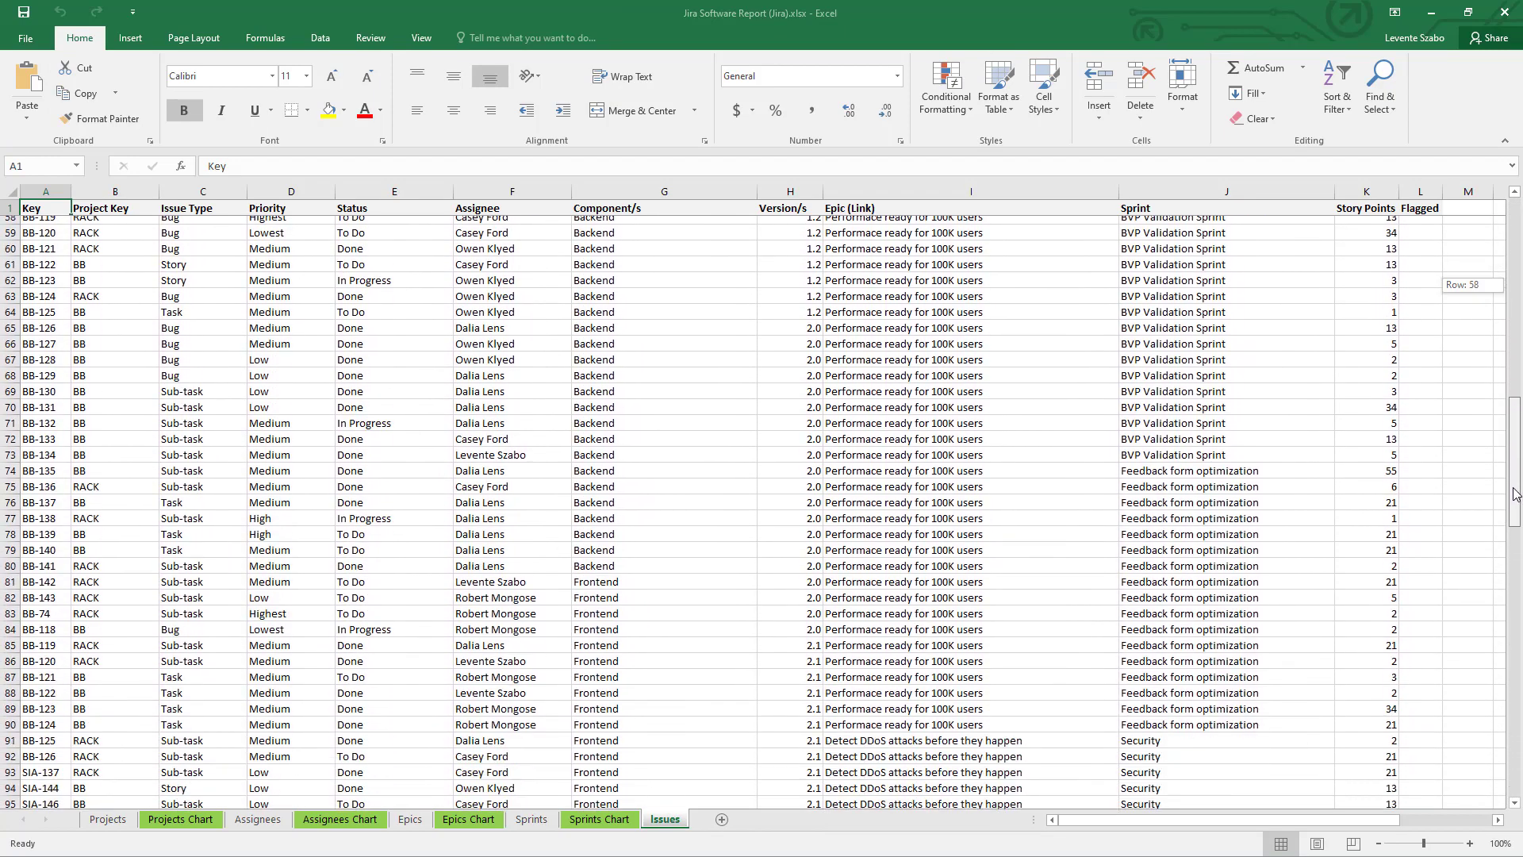
scroll("down", 3)
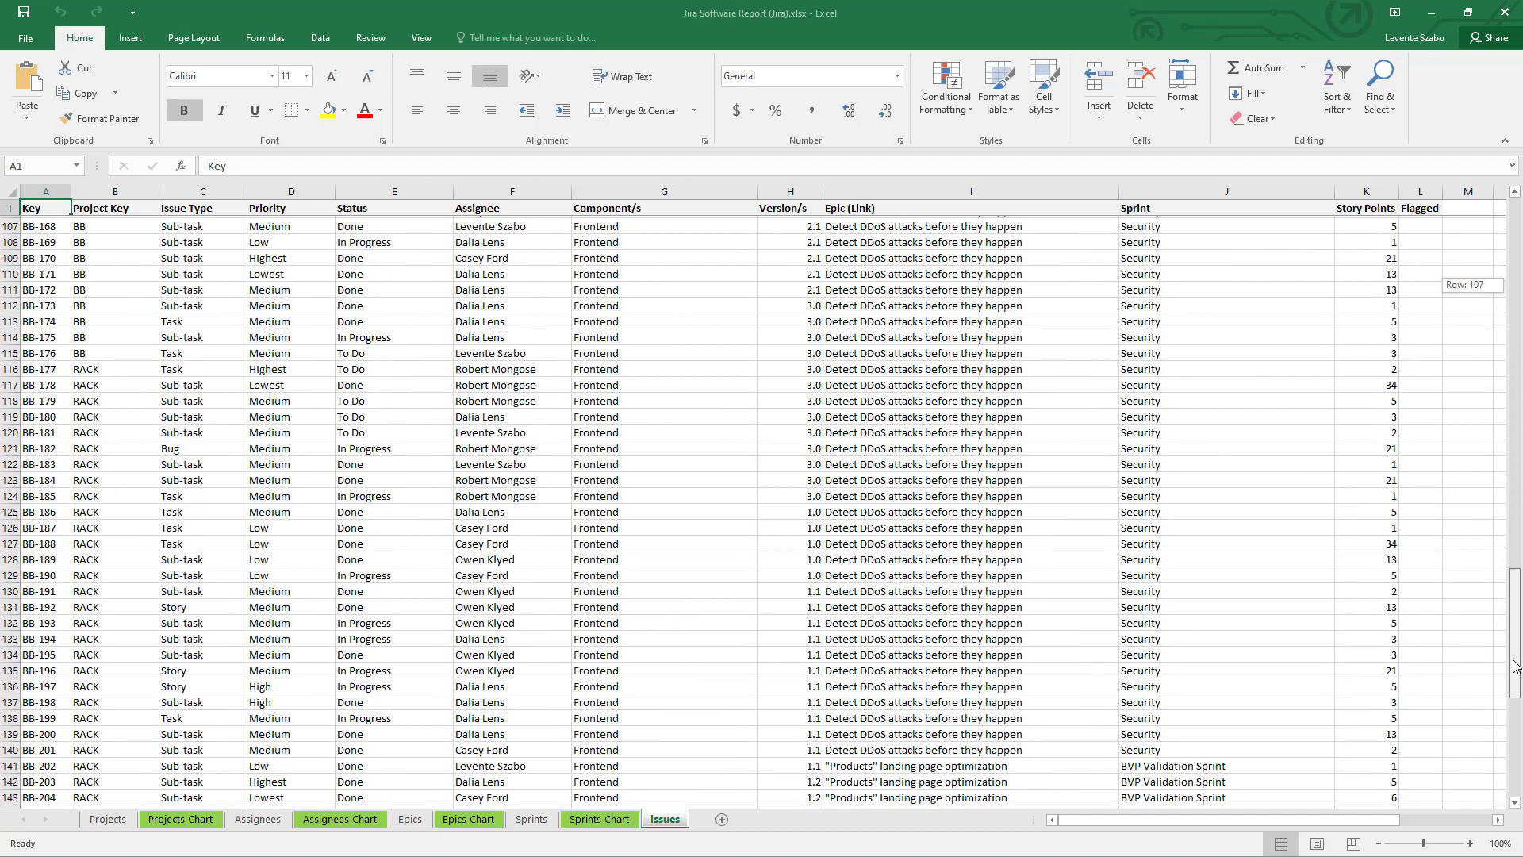
scroll("down", 3)
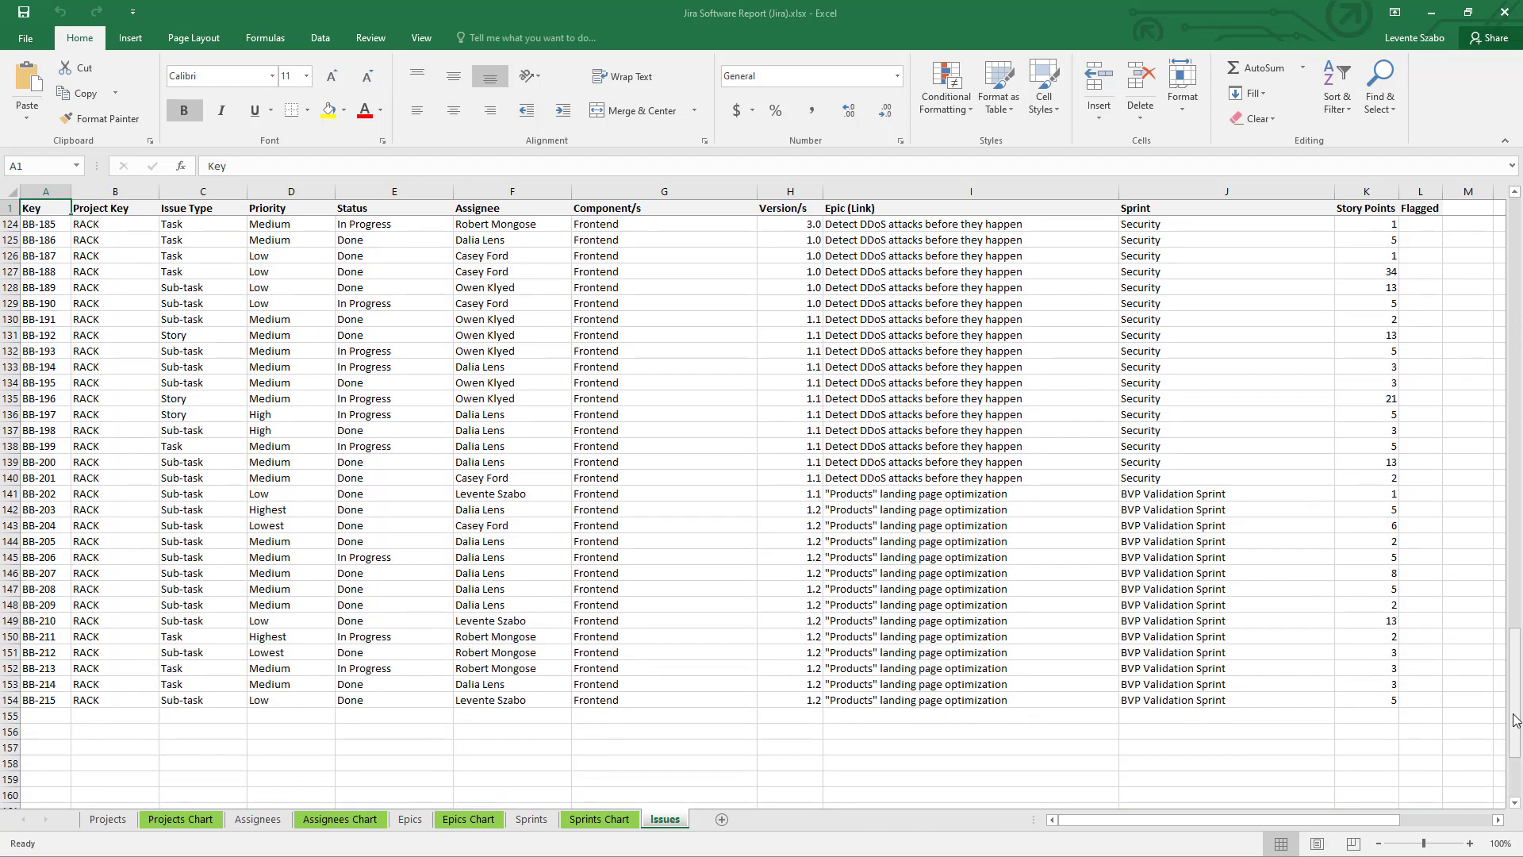